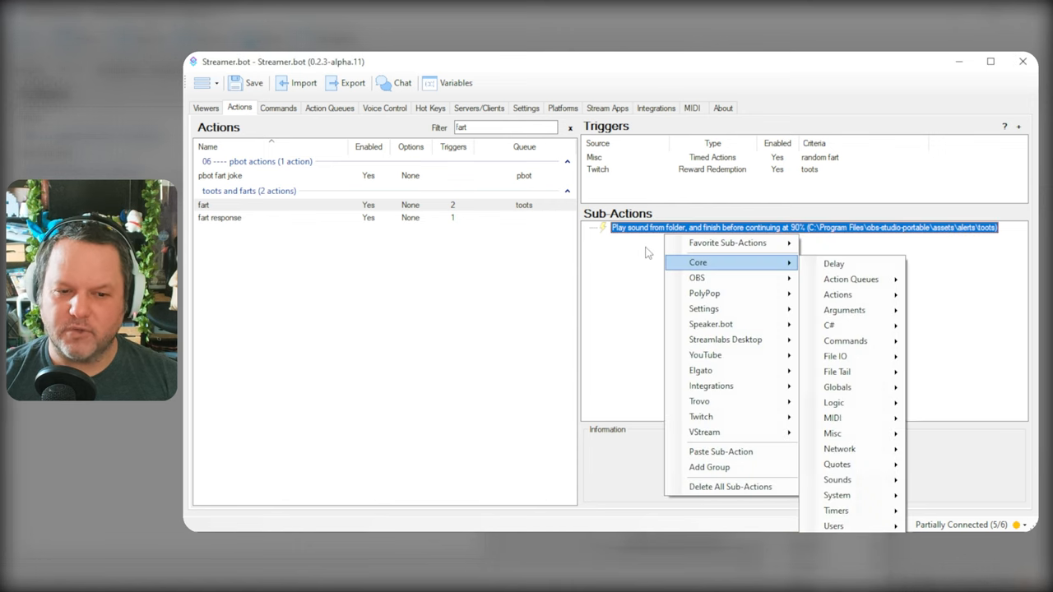
{"action": "mouse_move", "coordinate": [829, 410]}
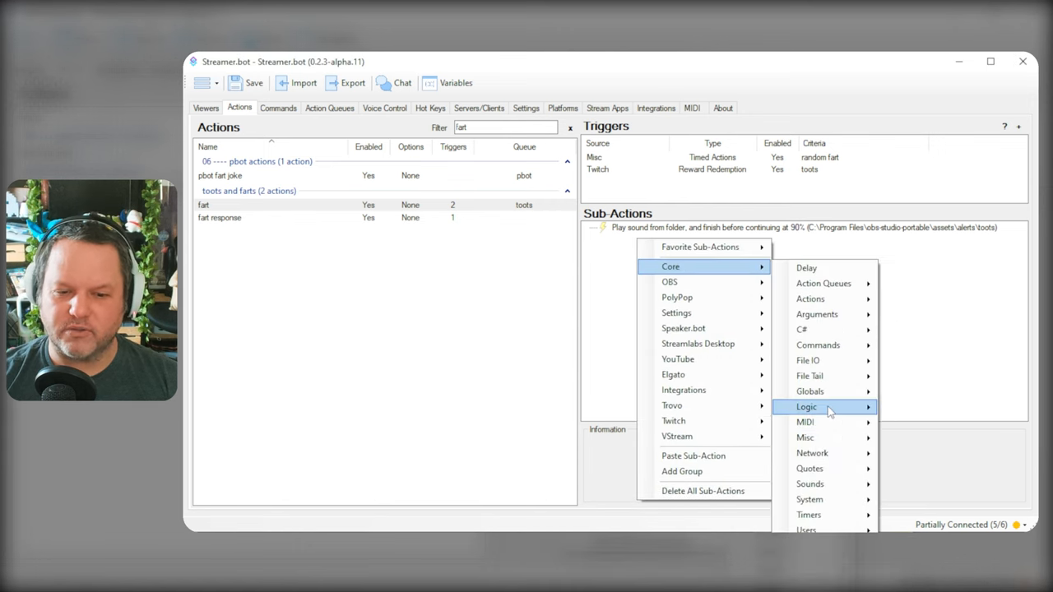
{"action": "mouse_move", "coordinate": [810, 484]}
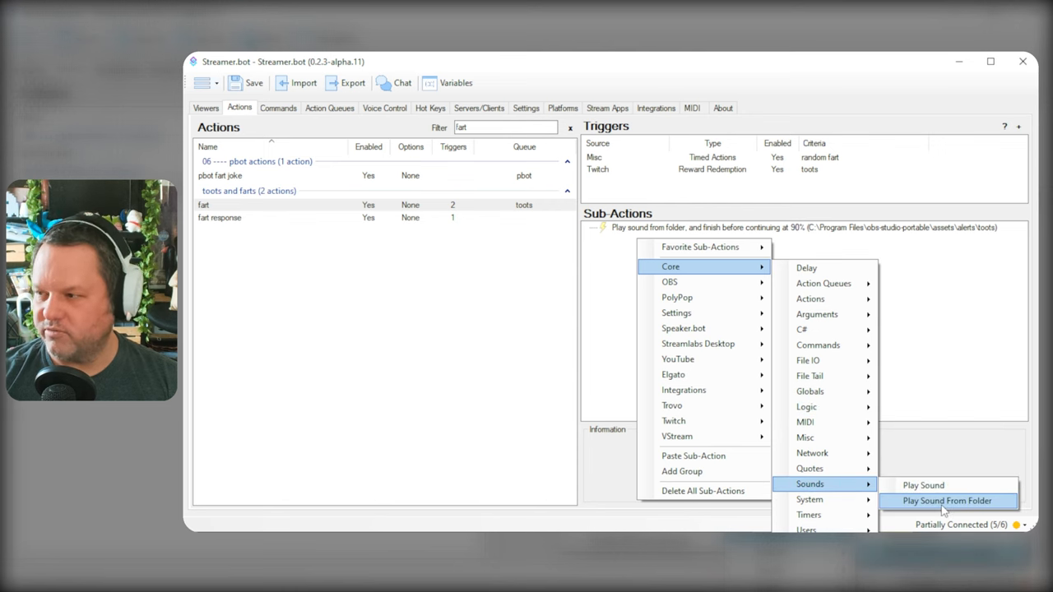
- Inspect the old toots-folder sound sub-action at 90% volume, then dismiss its settings
{"action": "left_click", "coordinate": [947, 500]}
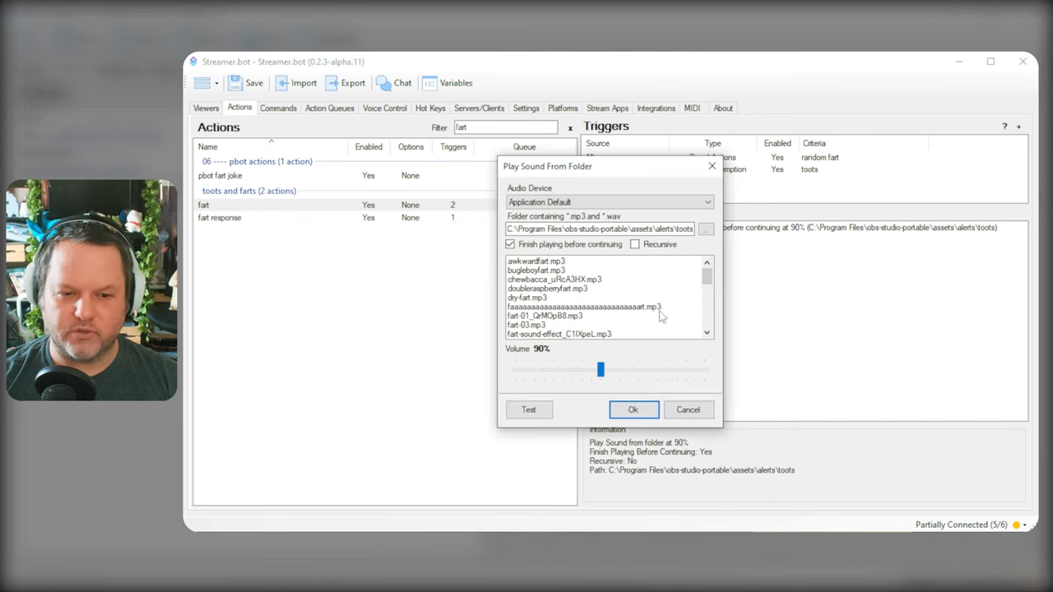
{"action": "scroll", "scroll_direction": "down", "scroll_amount": 3}
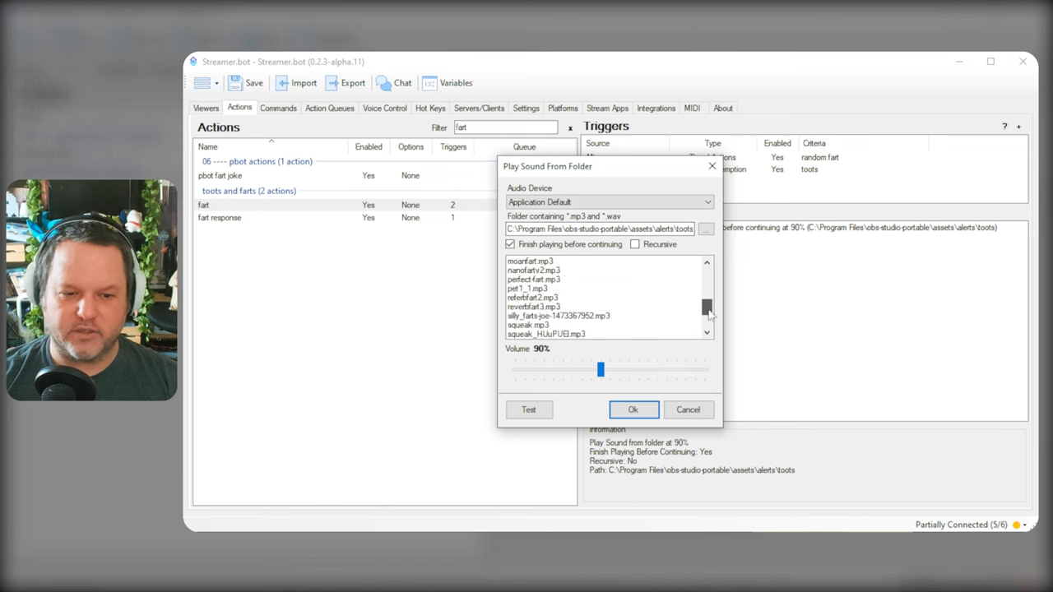
{"action": "left_click", "coordinate": [632, 409]}
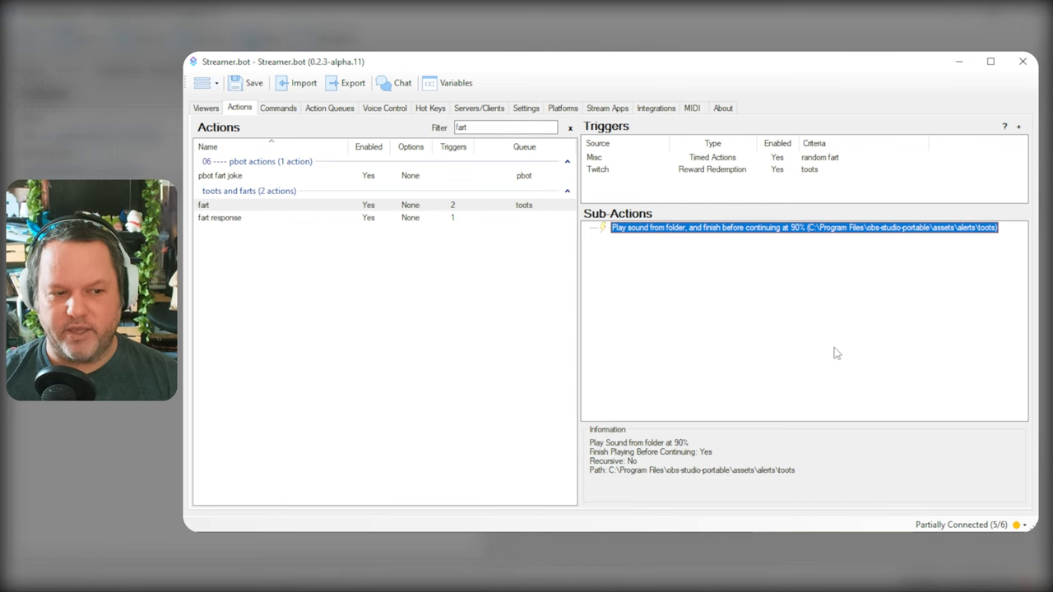
{"action": "mouse_move", "coordinate": [687, 271]}
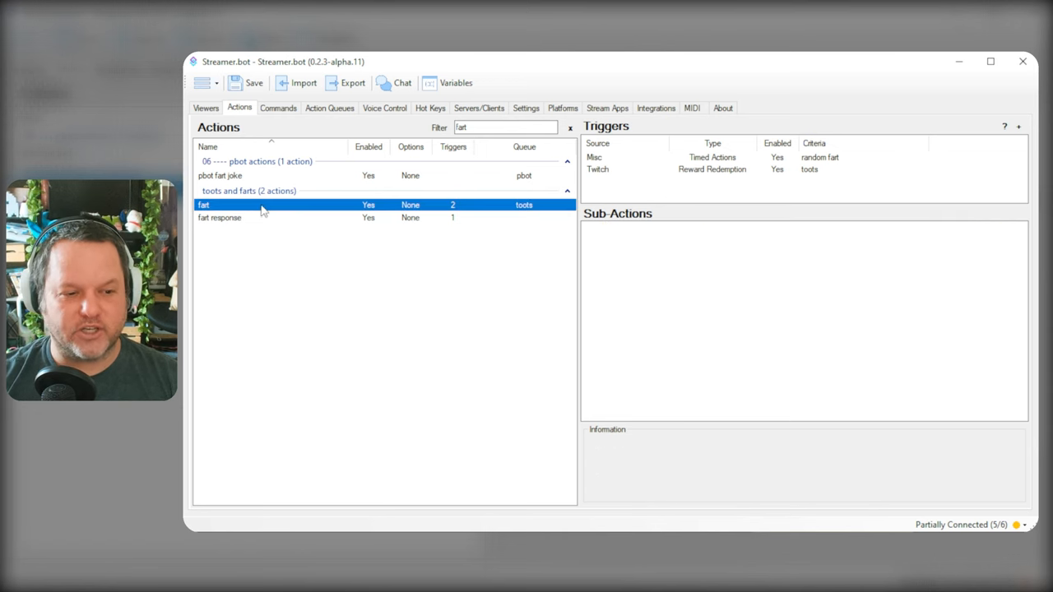
- Turn on Random Action for the fart action and confirm
{"action": "double_click", "coordinate": [204, 204]}
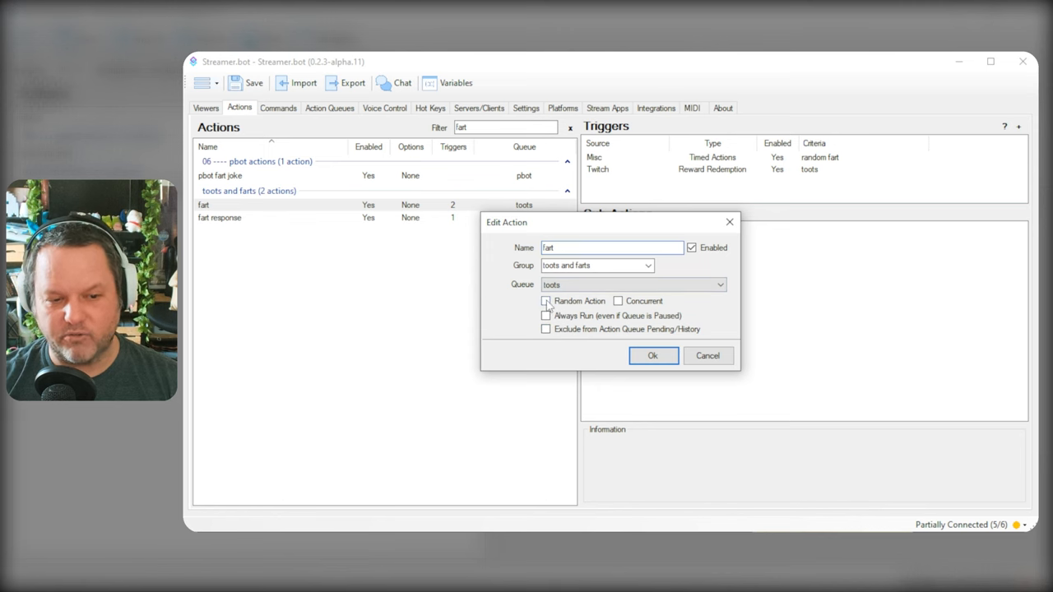
{"action": "left_click", "coordinate": [545, 300]}
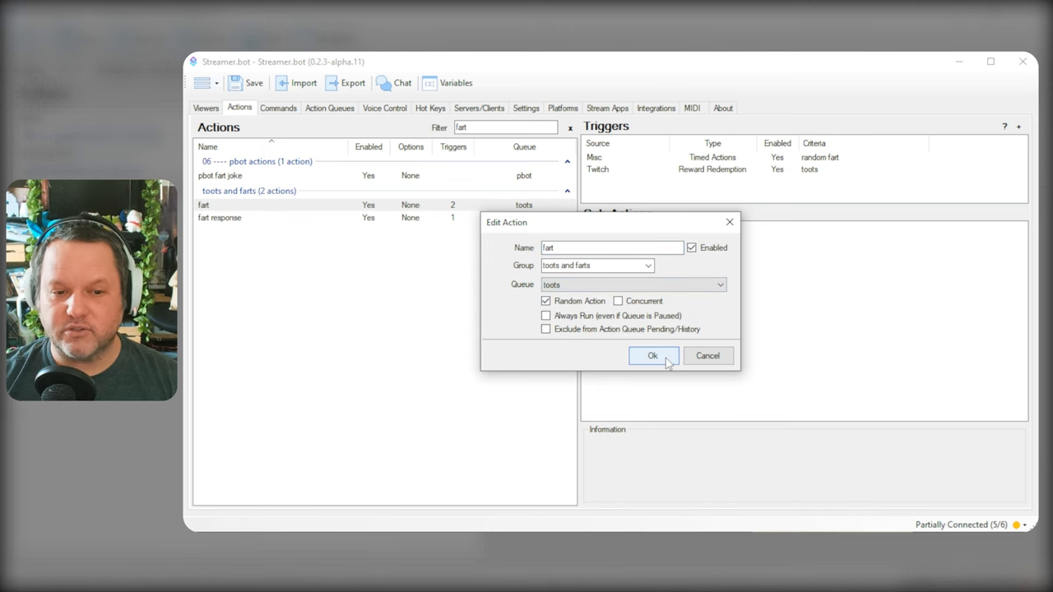
{"action": "left_click", "coordinate": [652, 355]}
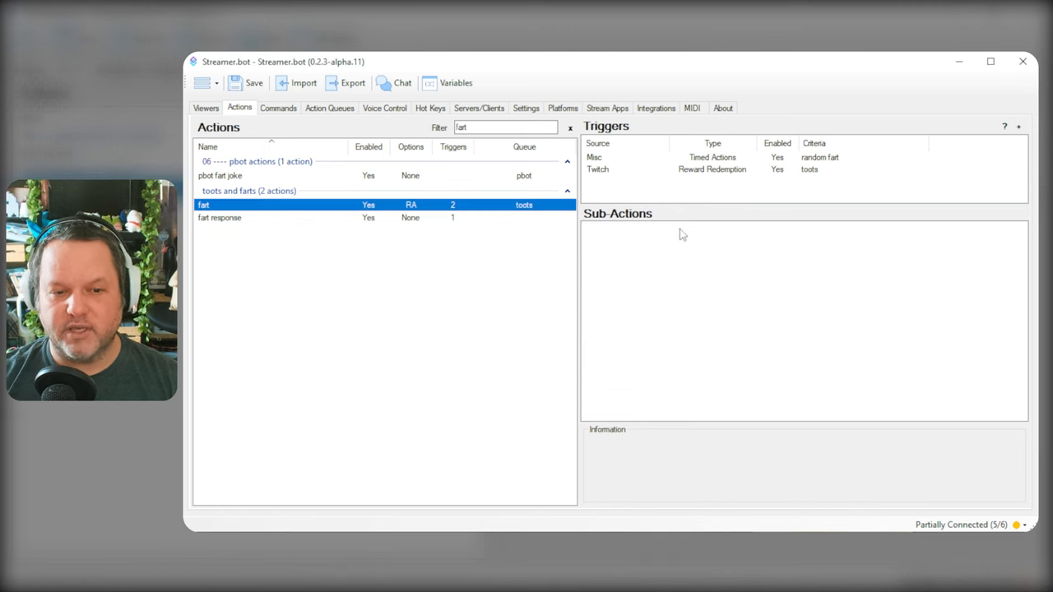
{"action": "mouse_move", "coordinate": [685, 289]}
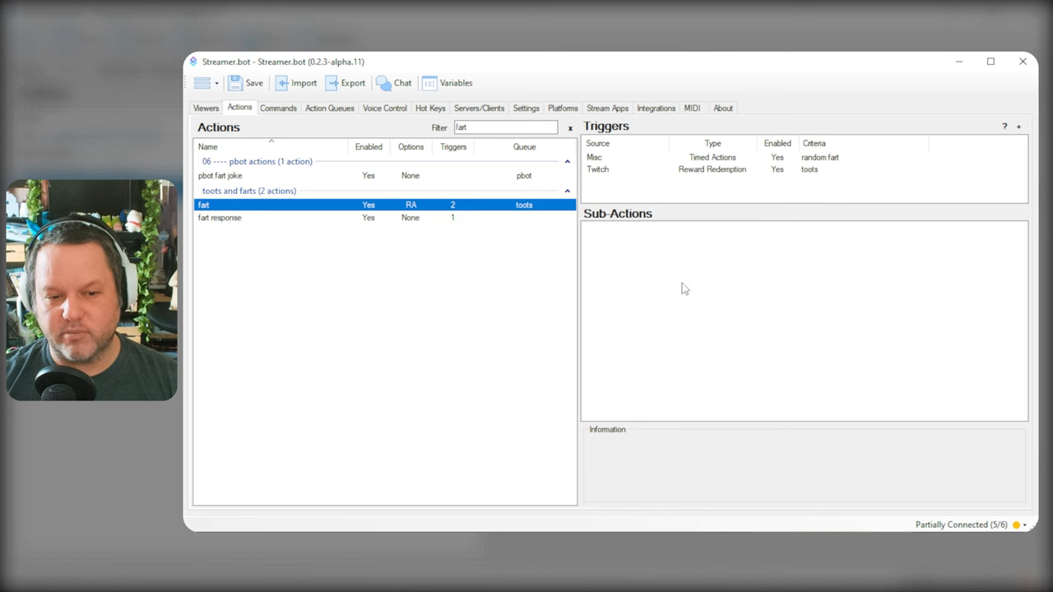
{"action": "mouse_move", "coordinate": [686, 310]}
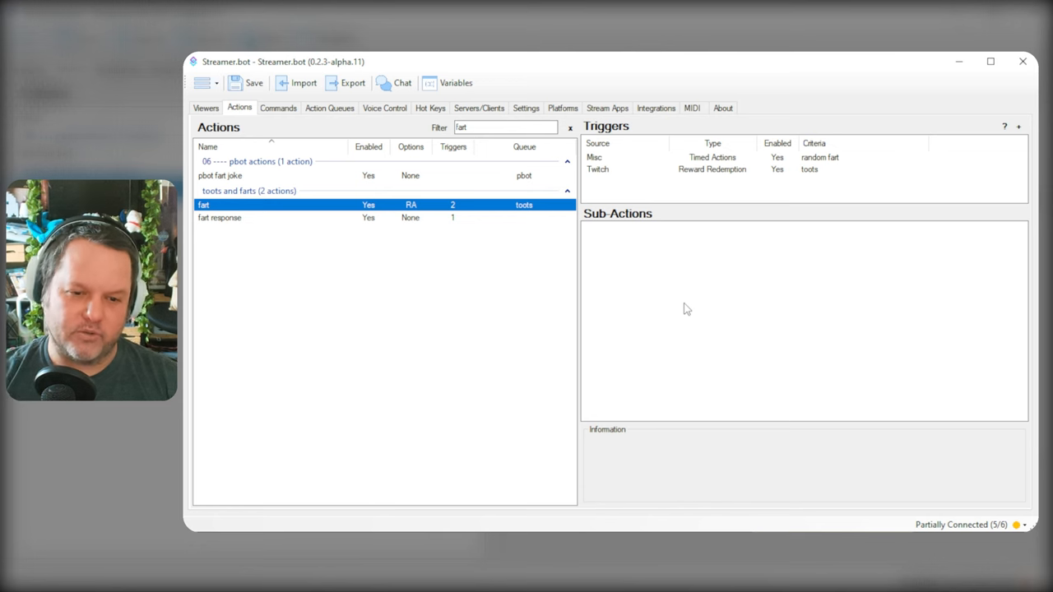
- Add a Play Sound sub-action playing awkwardfart.mp3 at 100%
{"action": "right_click", "coordinate": [687, 308]}
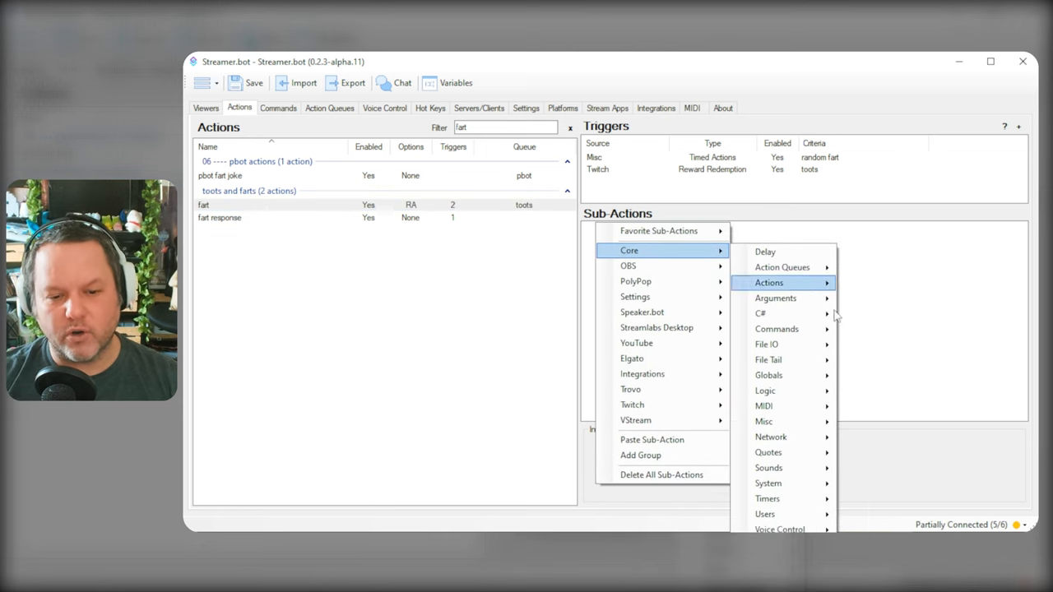
{"action": "left_click", "coordinate": [768, 467]}
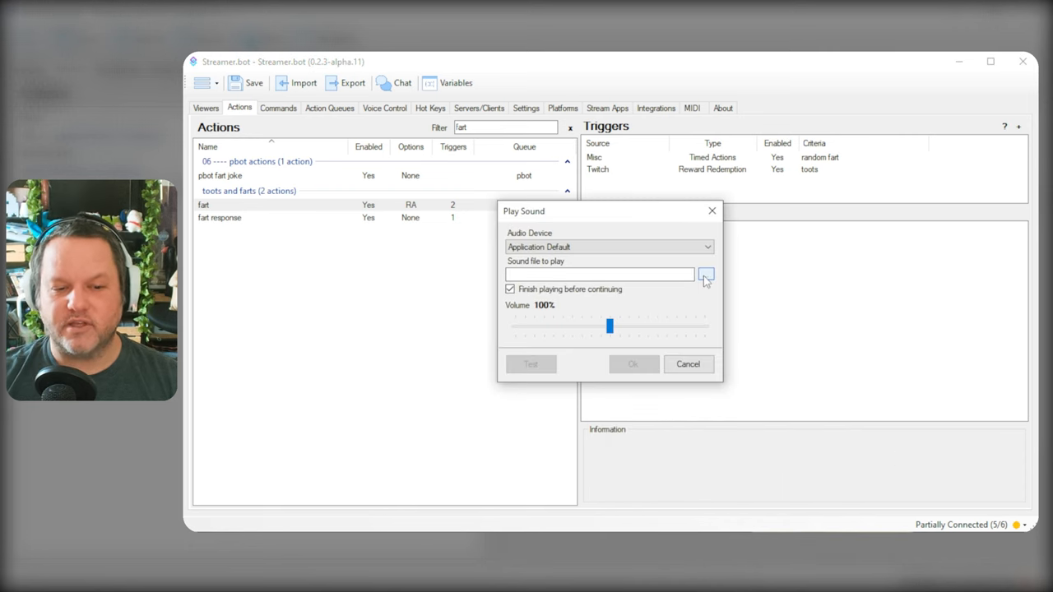
{"action": "left_click", "coordinate": [705, 274]}
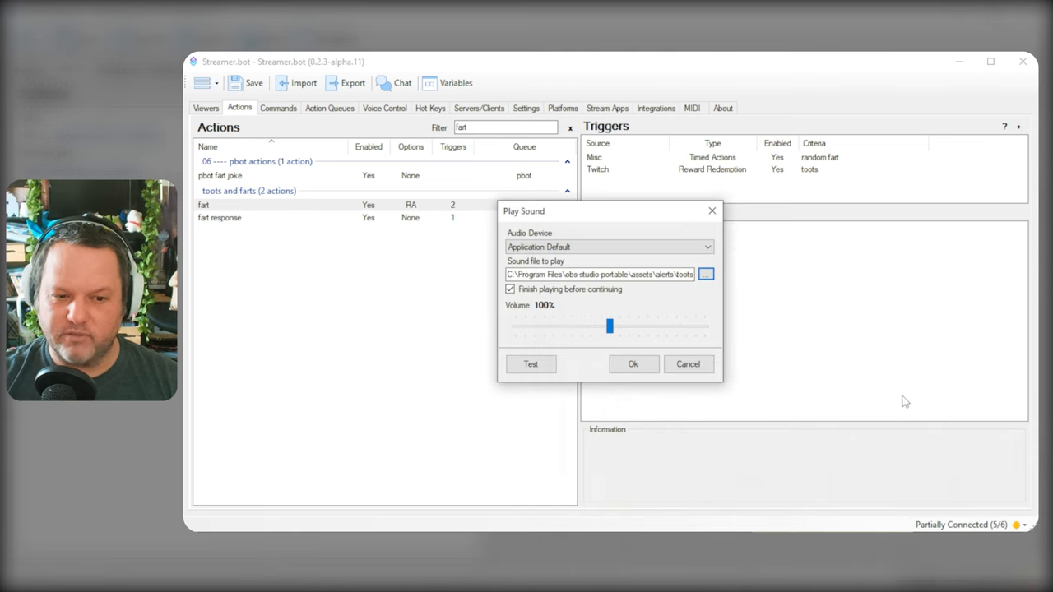
{"action": "left_click", "coordinate": [633, 364]}
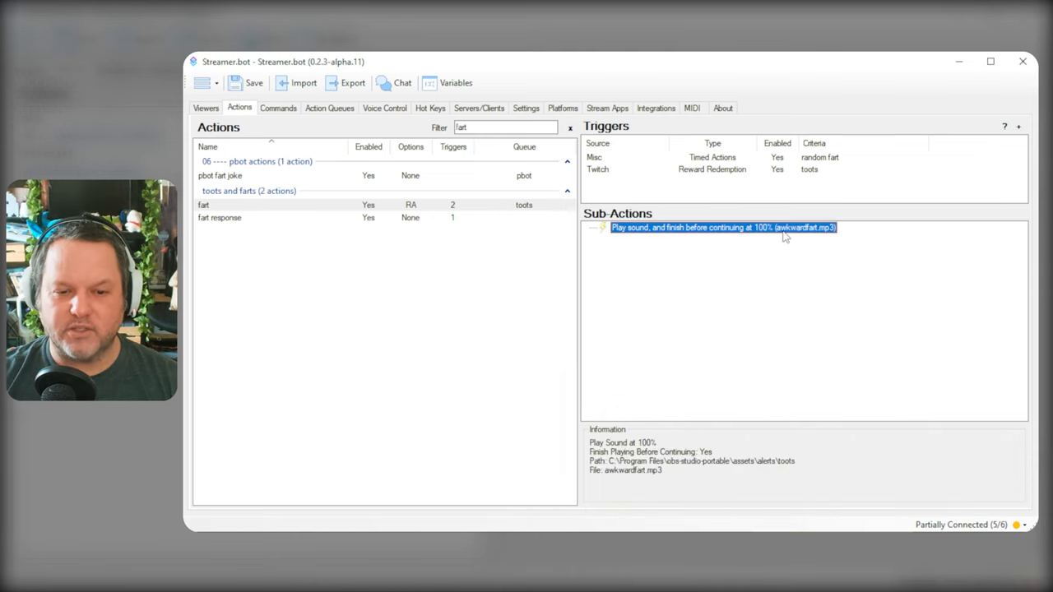
- Untick Finish playing on the awkwardfart.mp3 sound sub-action
{"action": "double_click", "coordinate": [724, 227]}
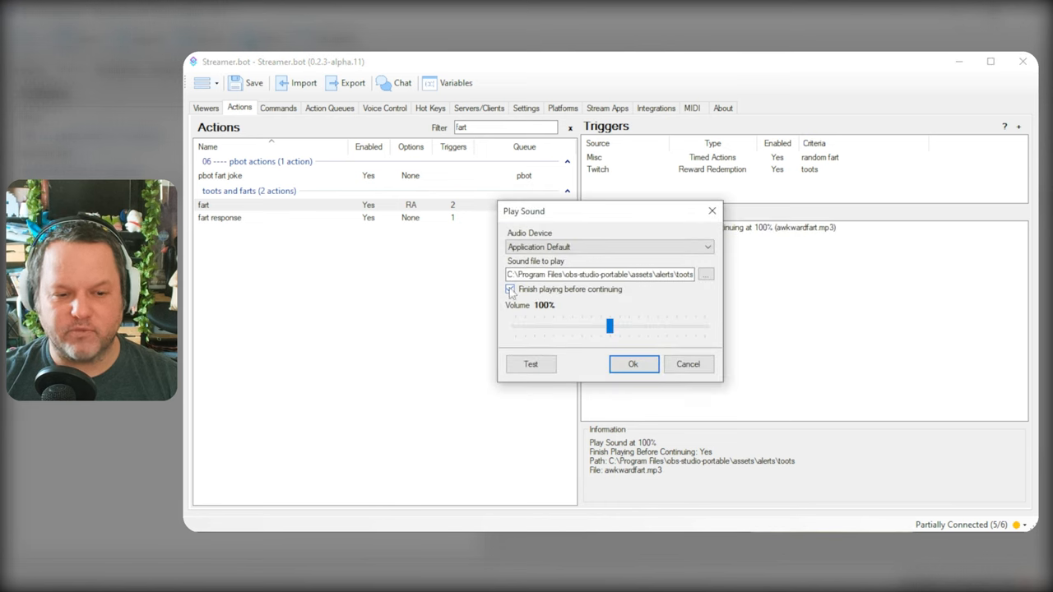
{"action": "left_click", "coordinate": [510, 289]}
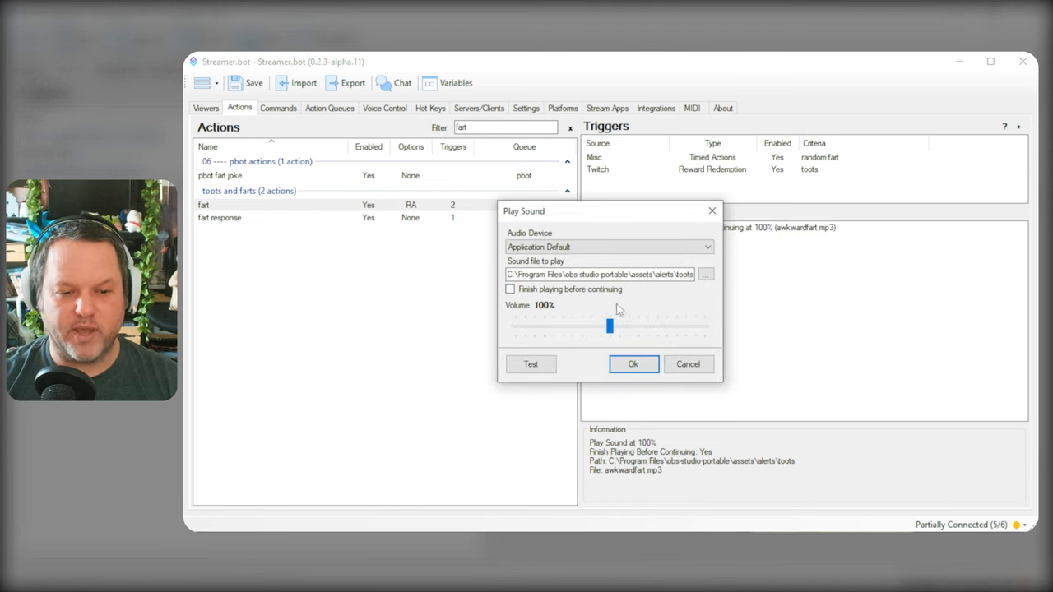
{"action": "left_click", "coordinate": [634, 363]}
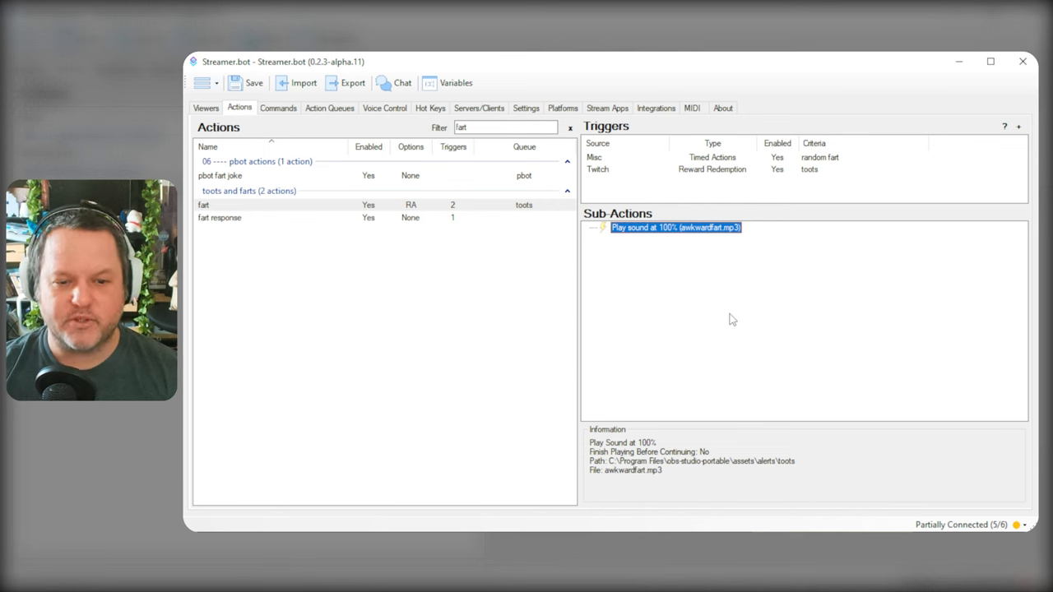
{"action": "double_click", "coordinate": [674, 227]}
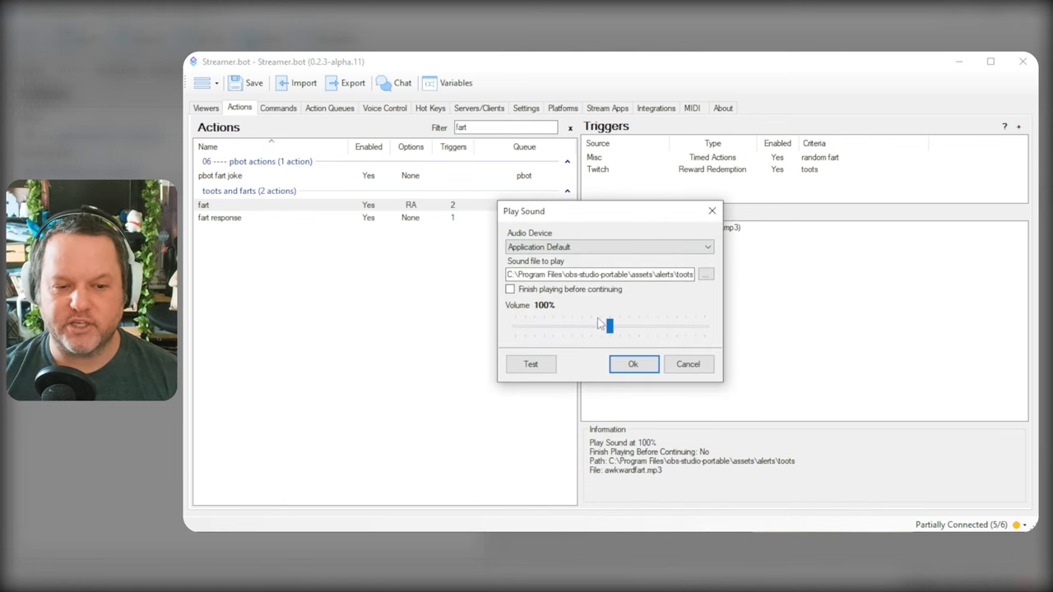
{"action": "left_click", "coordinate": [633, 363]}
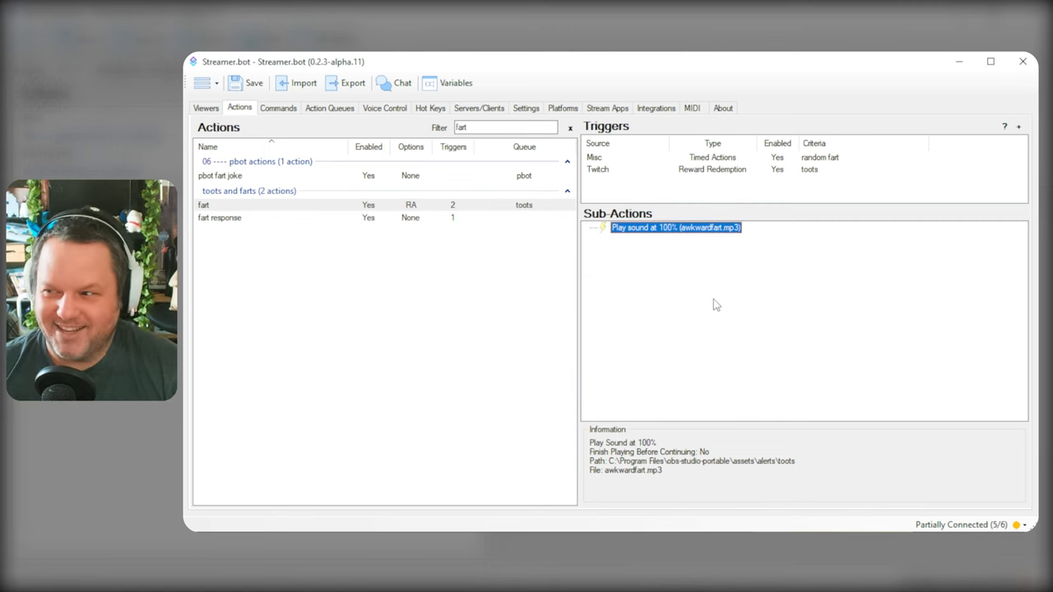
{"action": "mouse_move", "coordinate": [675, 253]}
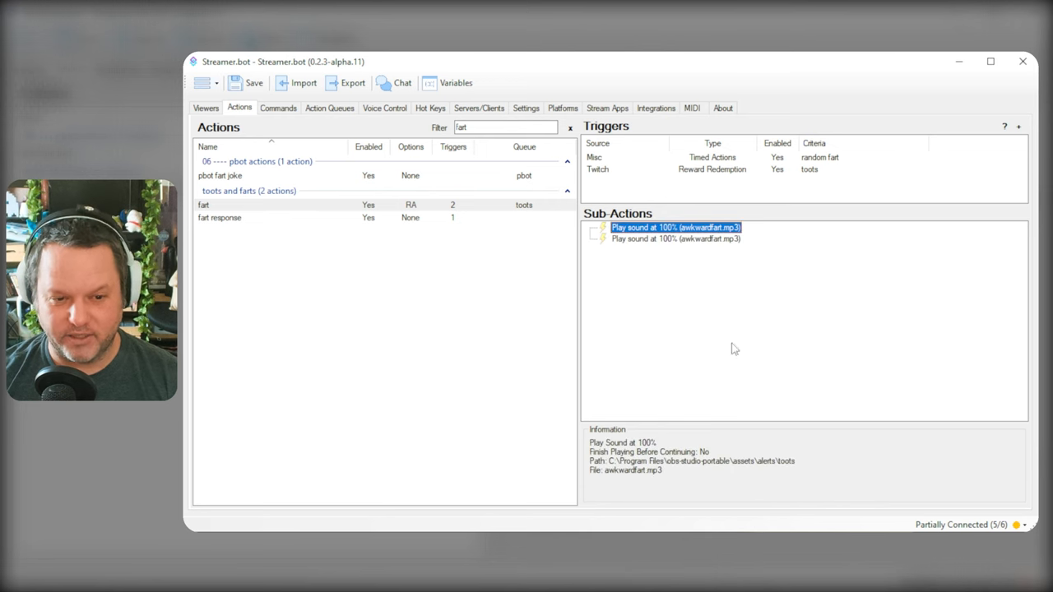
- Duplicate the sound sub-action and pick a different toot file from the toots folder
{"action": "right_click", "coordinate": [674, 238]}
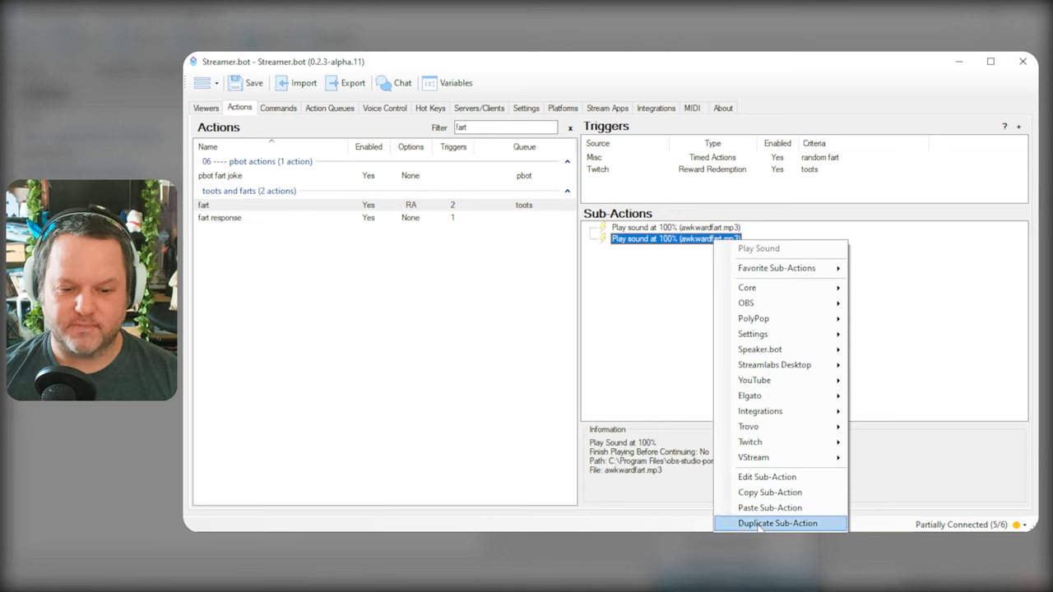
{"action": "left_click", "coordinate": [777, 523]}
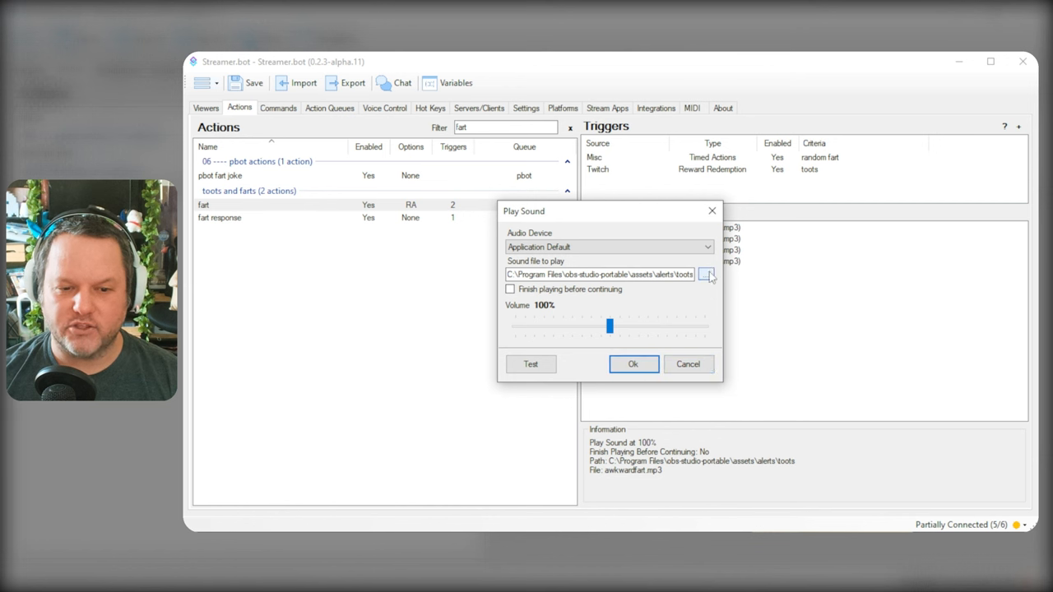
{"action": "left_click", "coordinate": [707, 273]}
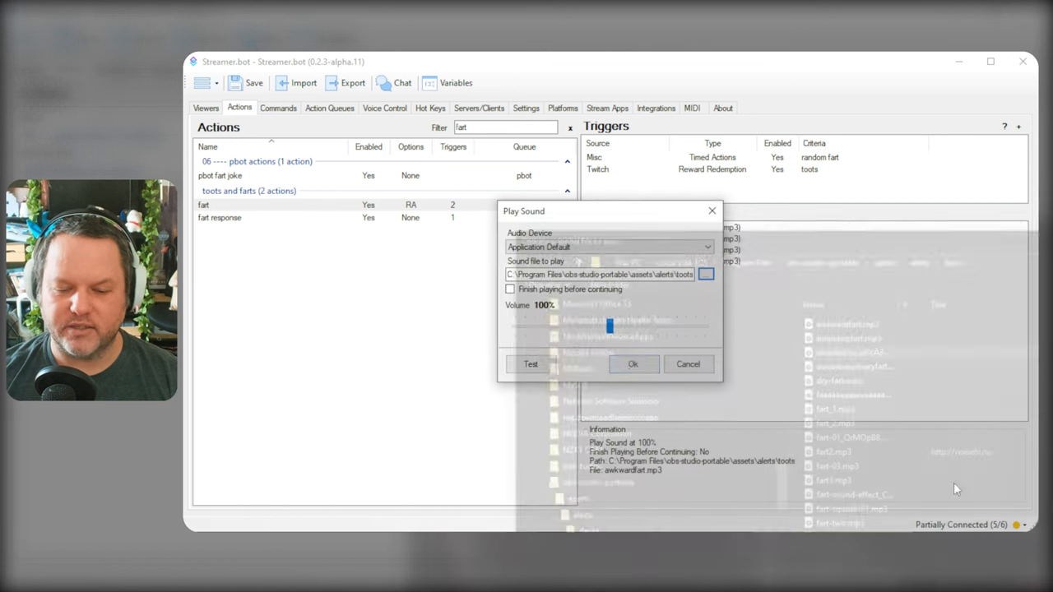
{"action": "left_click", "coordinate": [706, 274]}
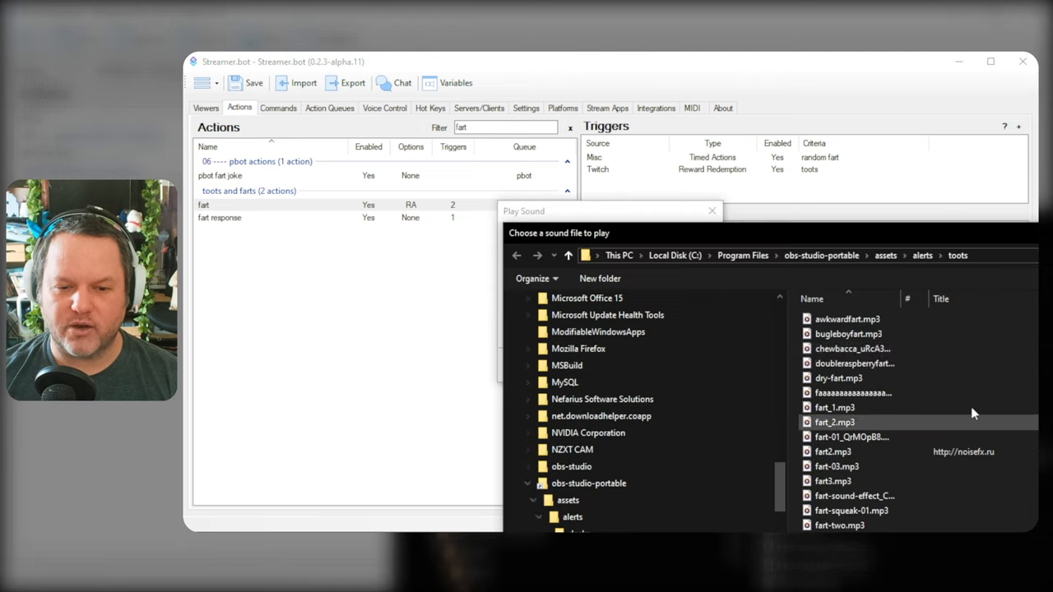
{"action": "double_click", "coordinate": [846, 318]}
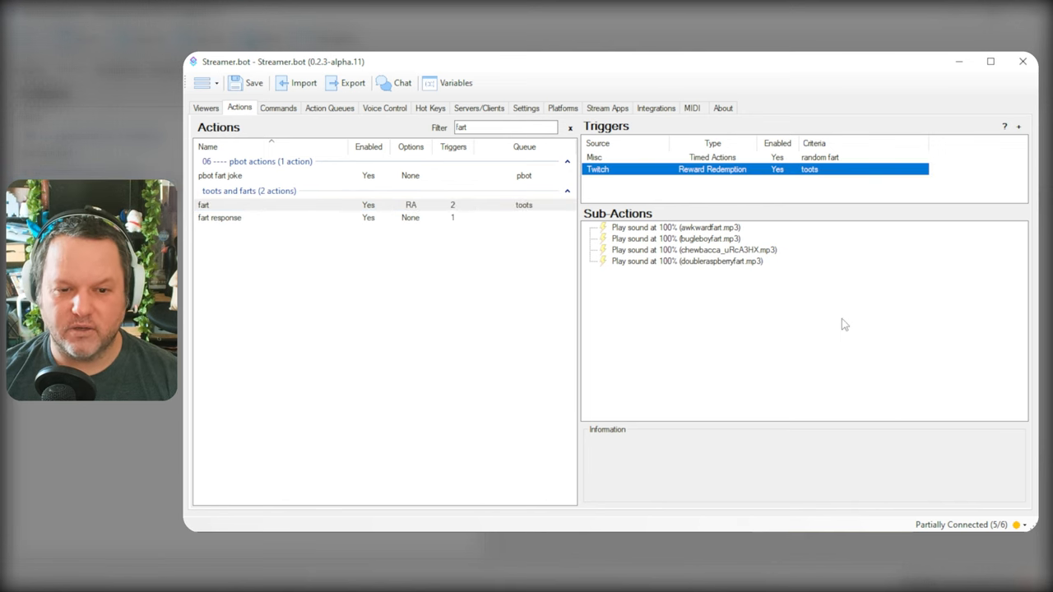
{"action": "mouse_move", "coordinate": [736, 270]}
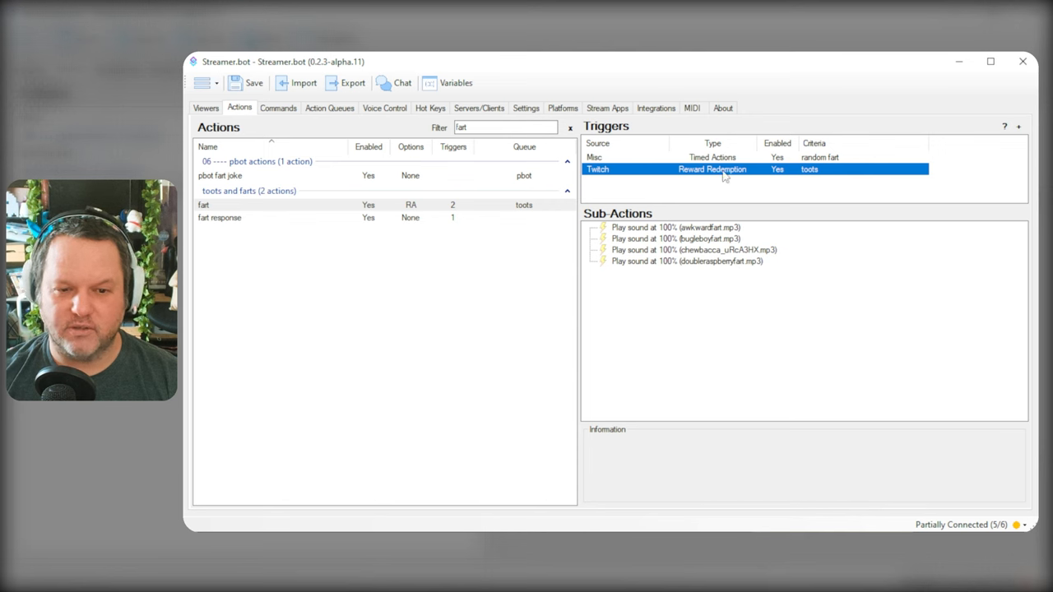
- Raise the chewbacca_uRcA3HX sound's volume to 110%
{"action": "left_click", "coordinate": [673, 238]}
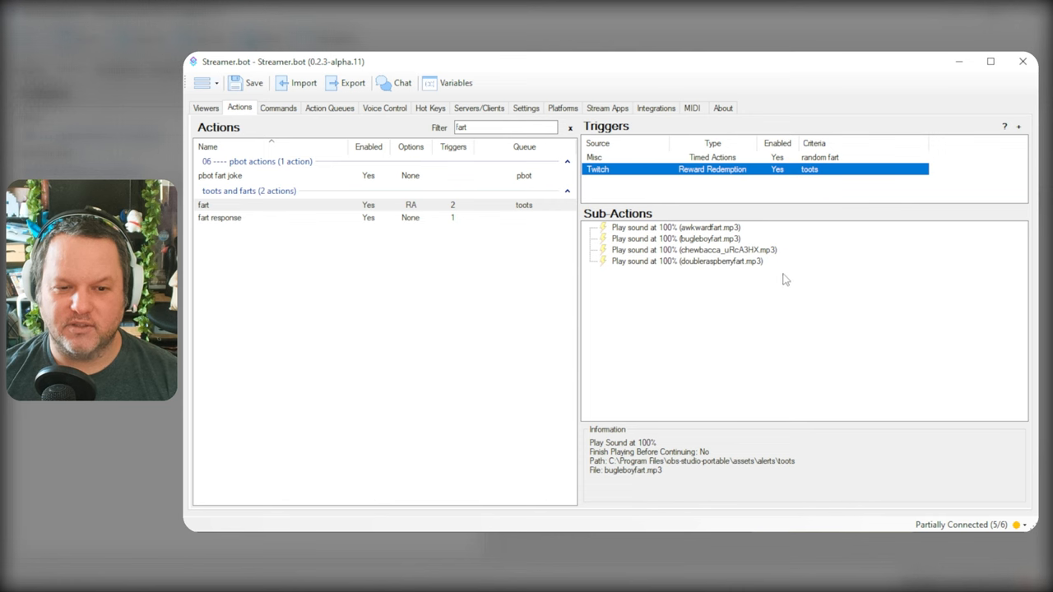
{"action": "left_click", "coordinate": [693, 249]}
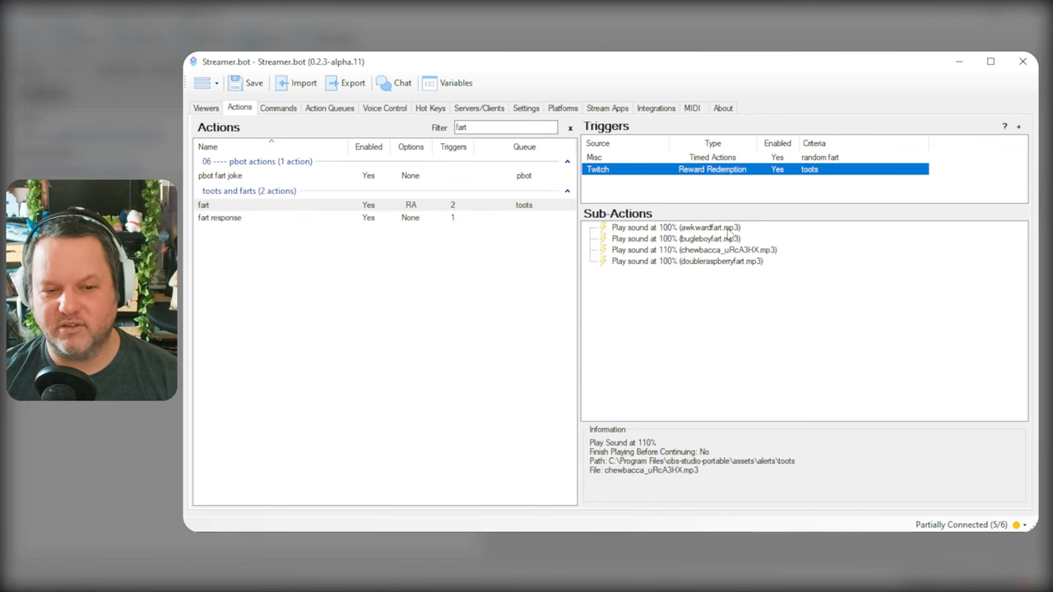
{"action": "mouse_move", "coordinate": [822, 366]}
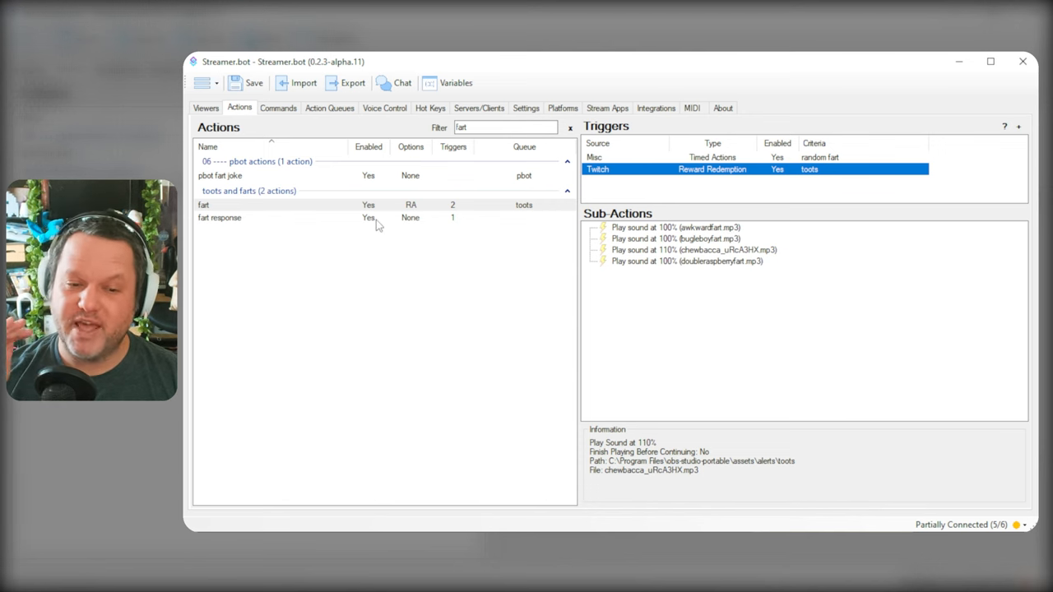
{"action": "mouse_move", "coordinate": [629, 255]}
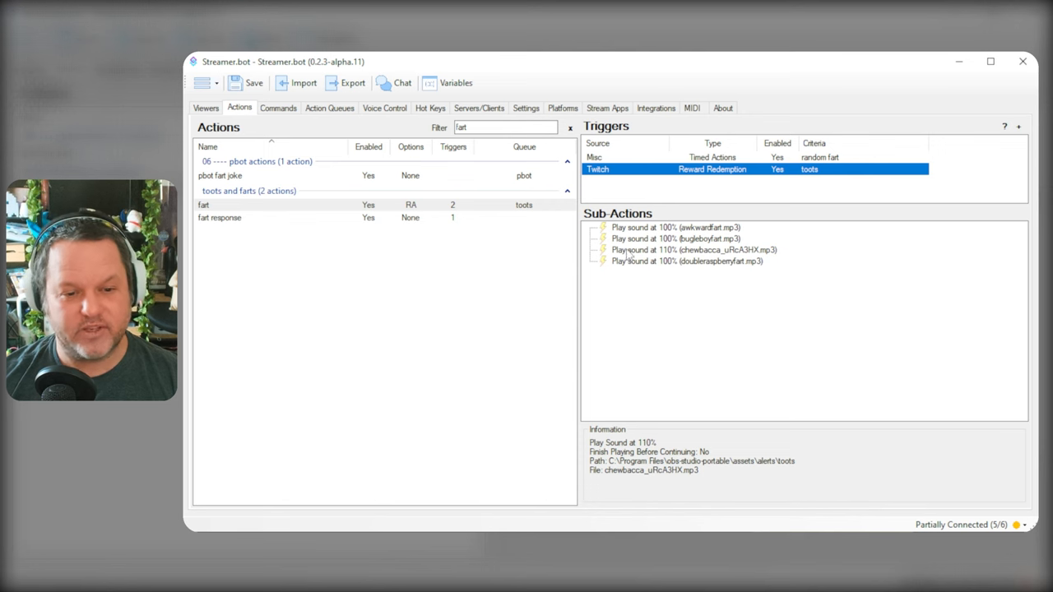
- Give the doubleraspberryfart sound sub-action a random-selection weight of 1
{"action": "right_click", "coordinate": [658, 227]}
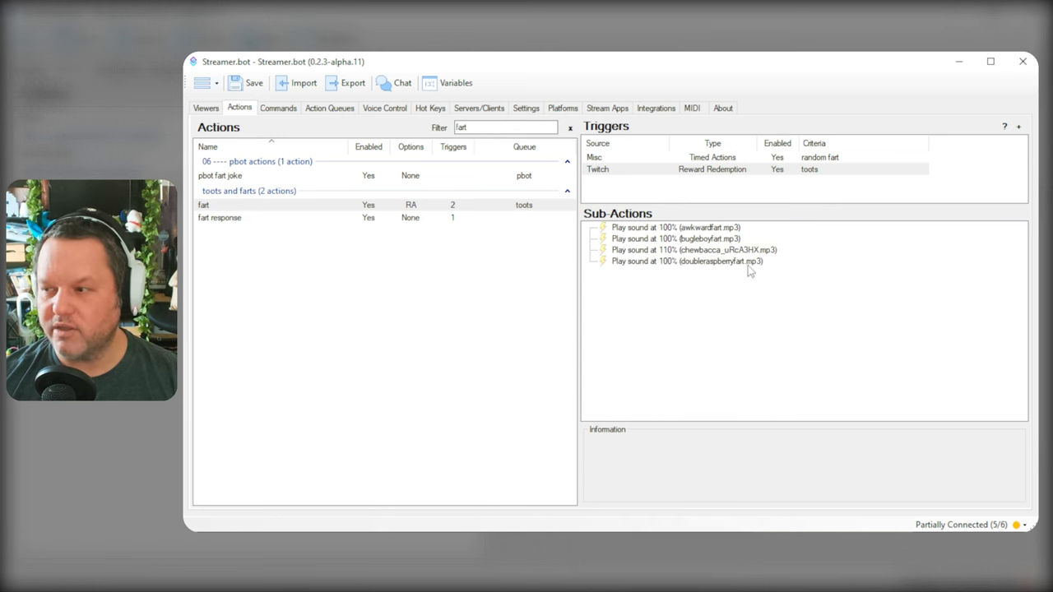
{"action": "mouse_move", "coordinate": [722, 233]}
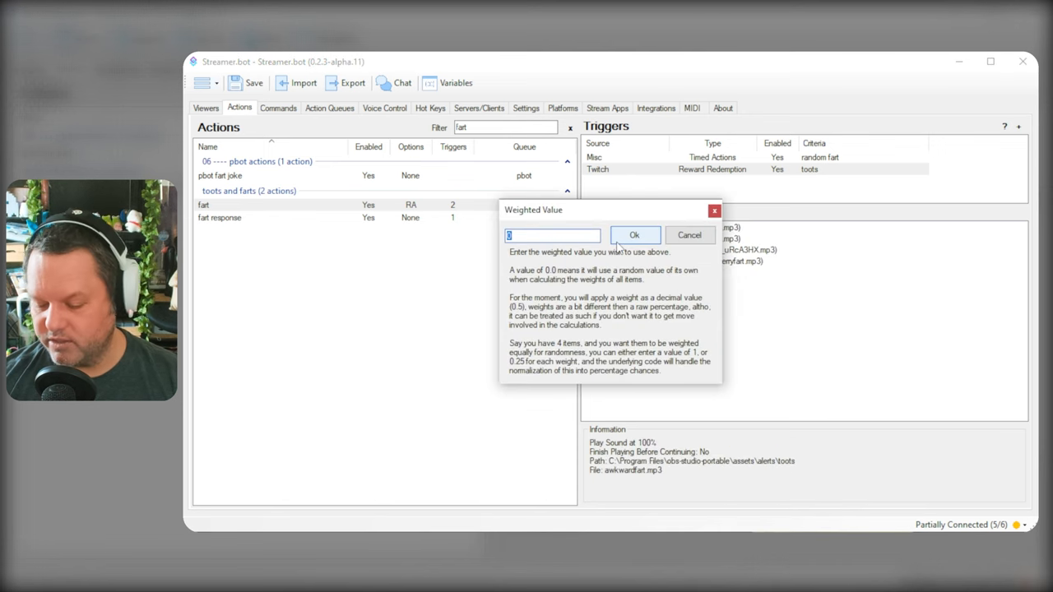
{"action": "type", "text": "8"}
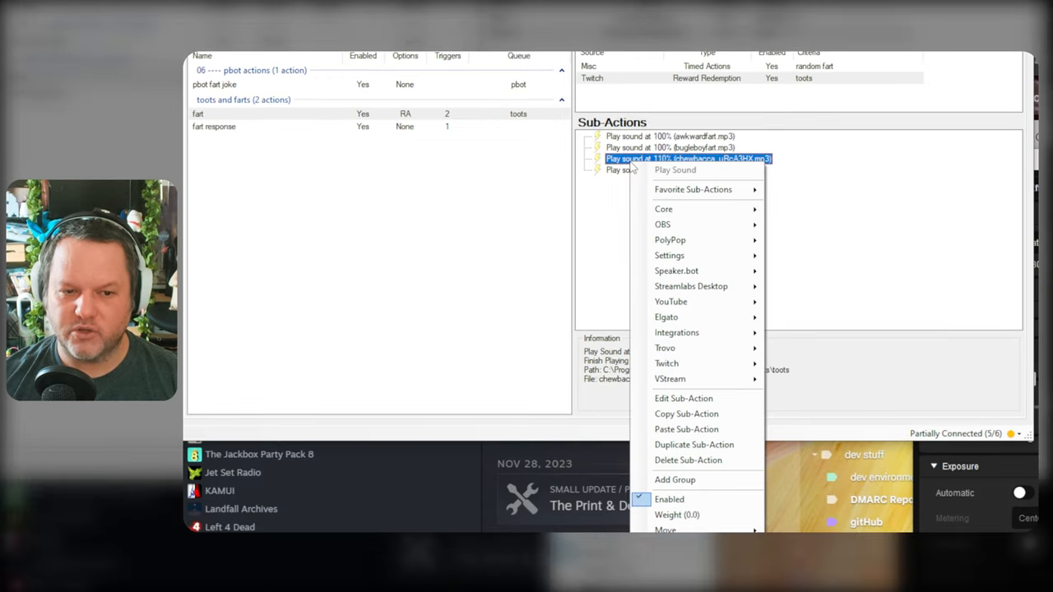
{"action": "left_click", "coordinate": [677, 514]}
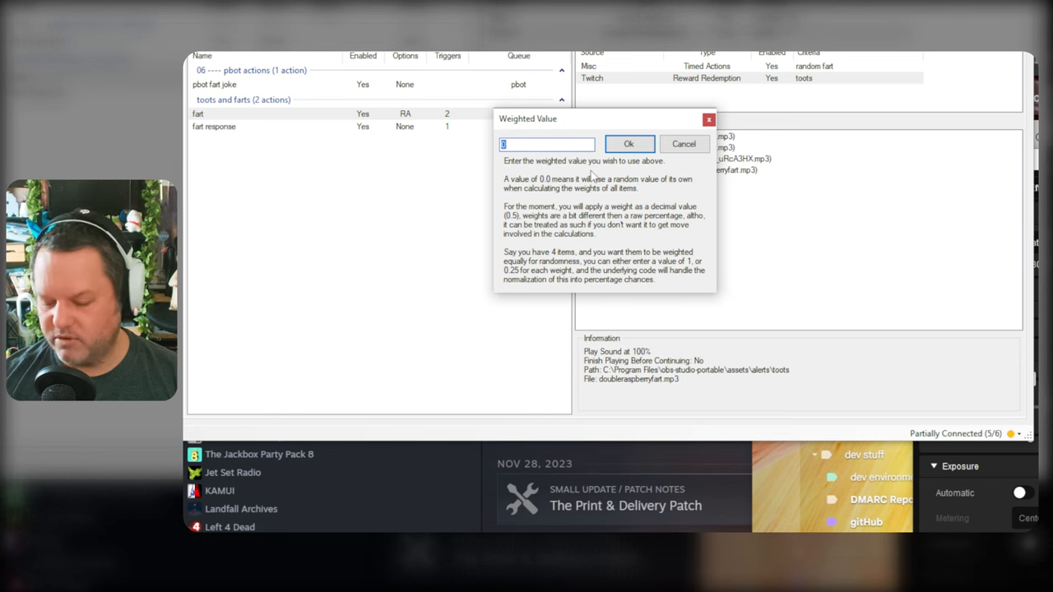
{"action": "type", "text": "1"}
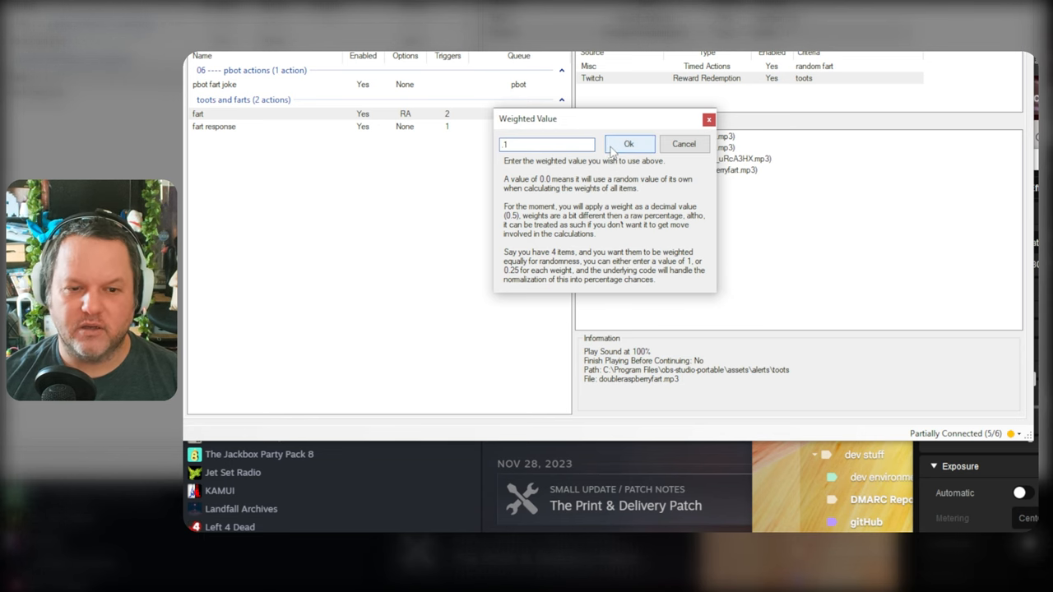
{"action": "left_click", "coordinate": [628, 144]}
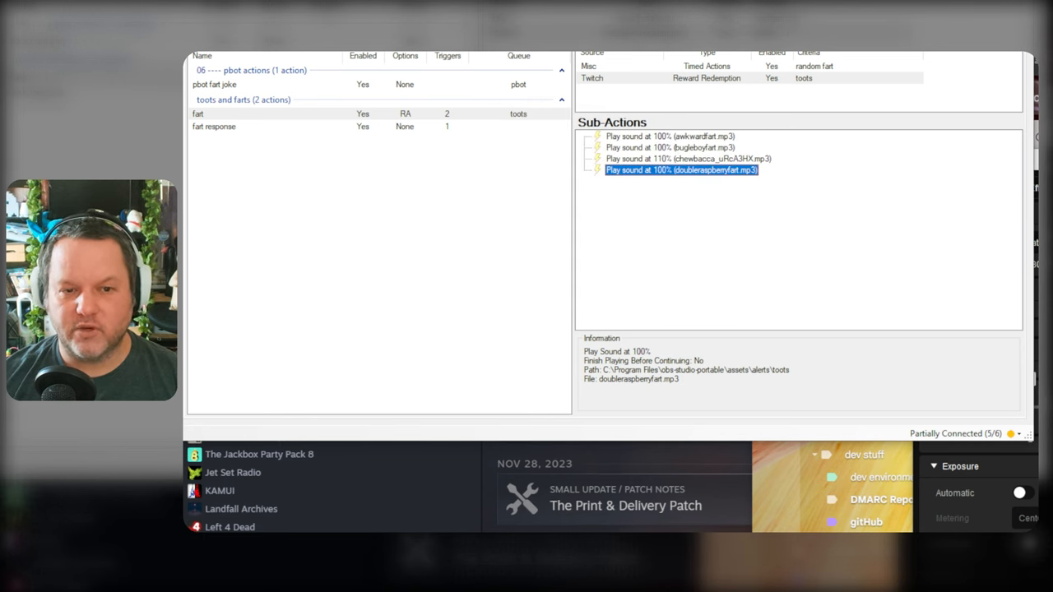
- Review the awkwardfart, chewbacca and bugleboyfart sound sub-actions and the timed trigger
{"action": "left_click", "coordinate": [669, 135]}
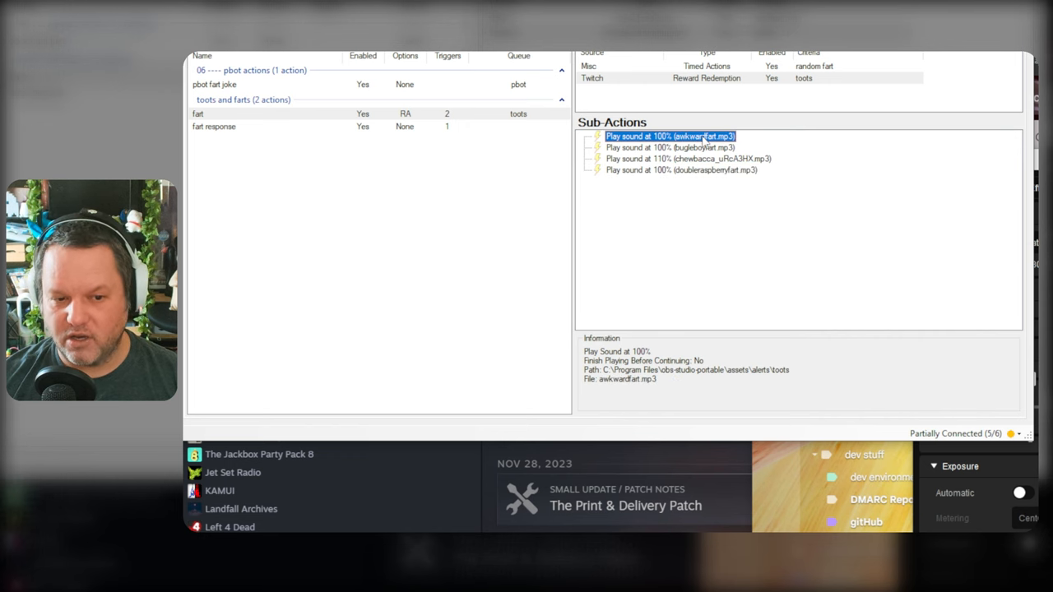
{"action": "right_click", "coordinate": [669, 136]}
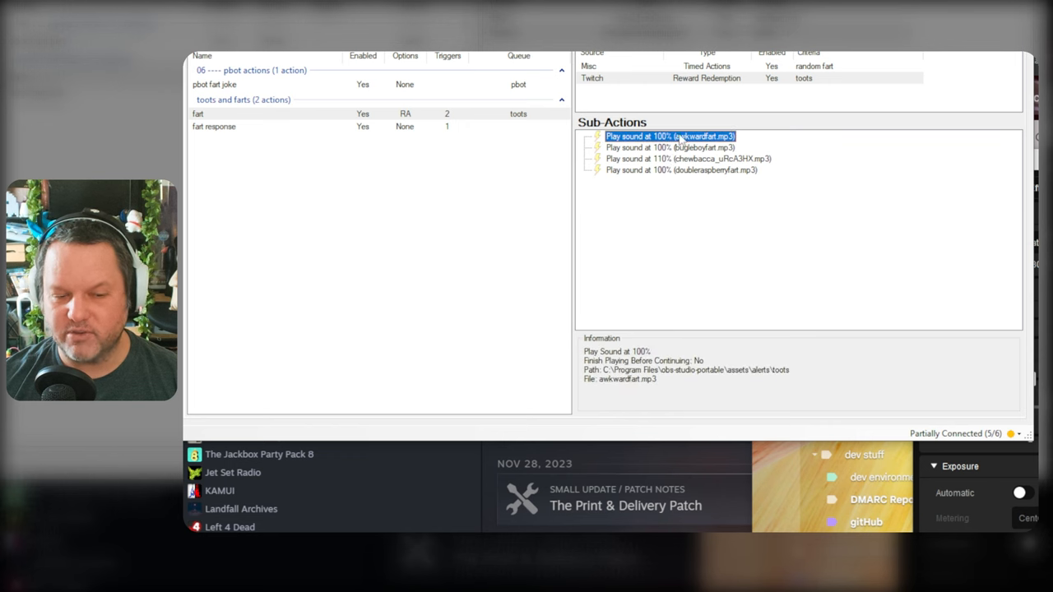
{"action": "left_click", "coordinate": [689, 159]}
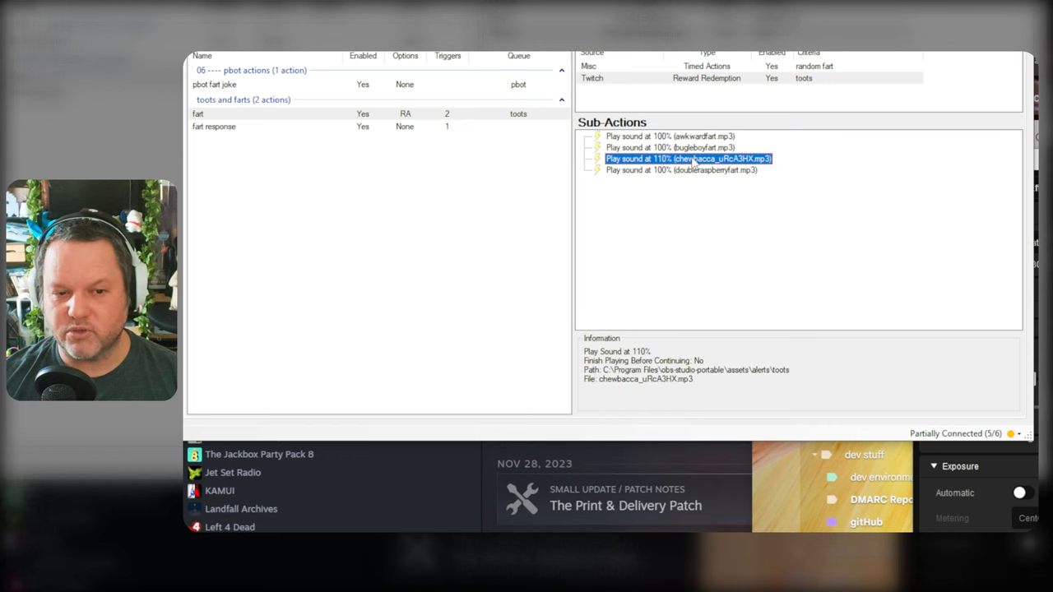
{"action": "left_click", "coordinate": [668, 148]}
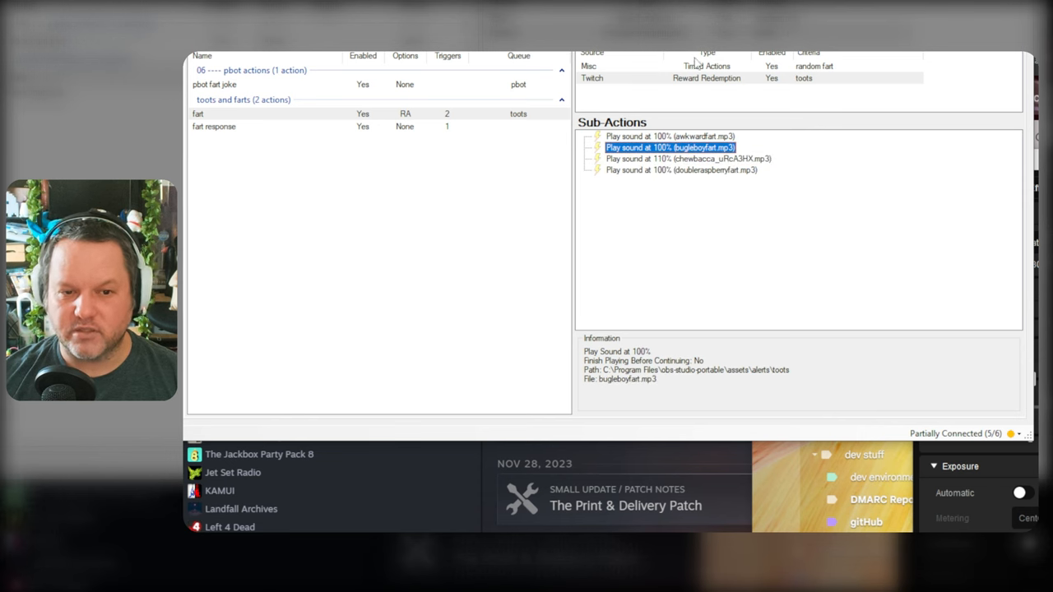
{"action": "left_click", "coordinate": [707, 66]}
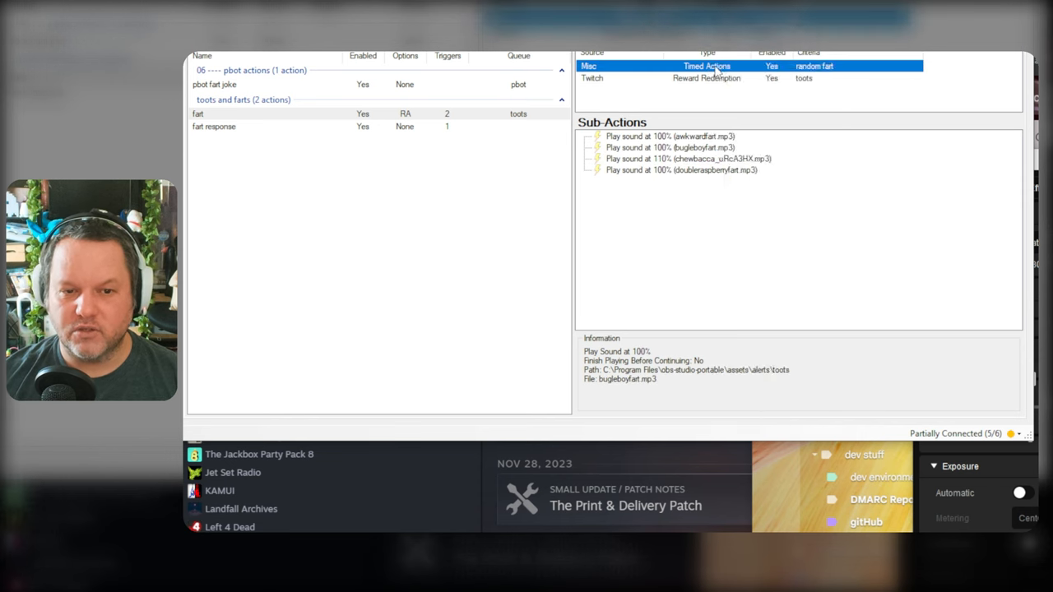
- Test-fire the Misc Timed Actions random fart trigger
{"action": "right_click", "coordinate": [707, 66]}
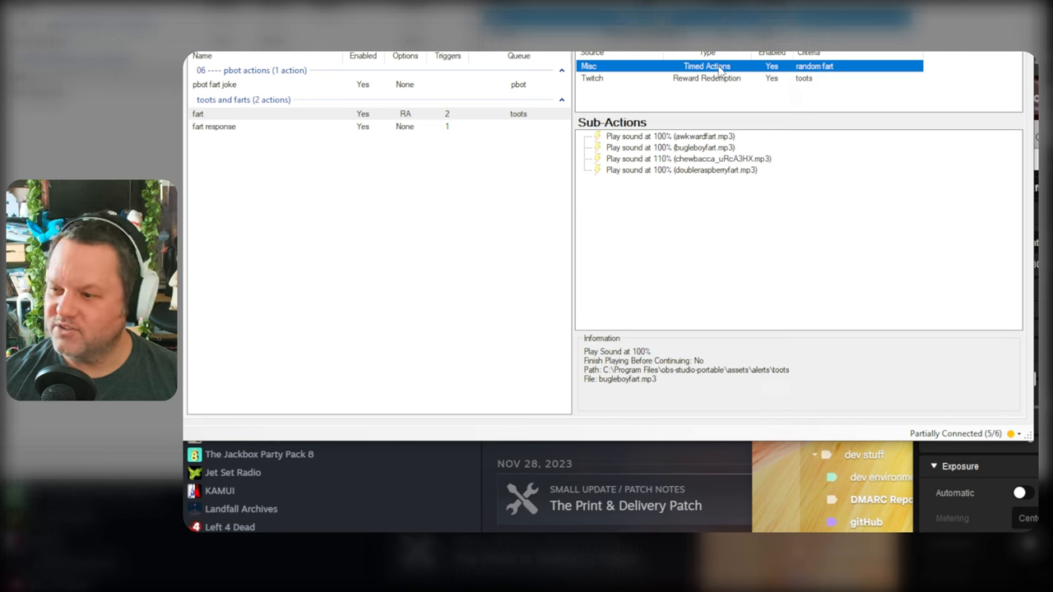
{"action": "mouse_move", "coordinate": [719, 78]}
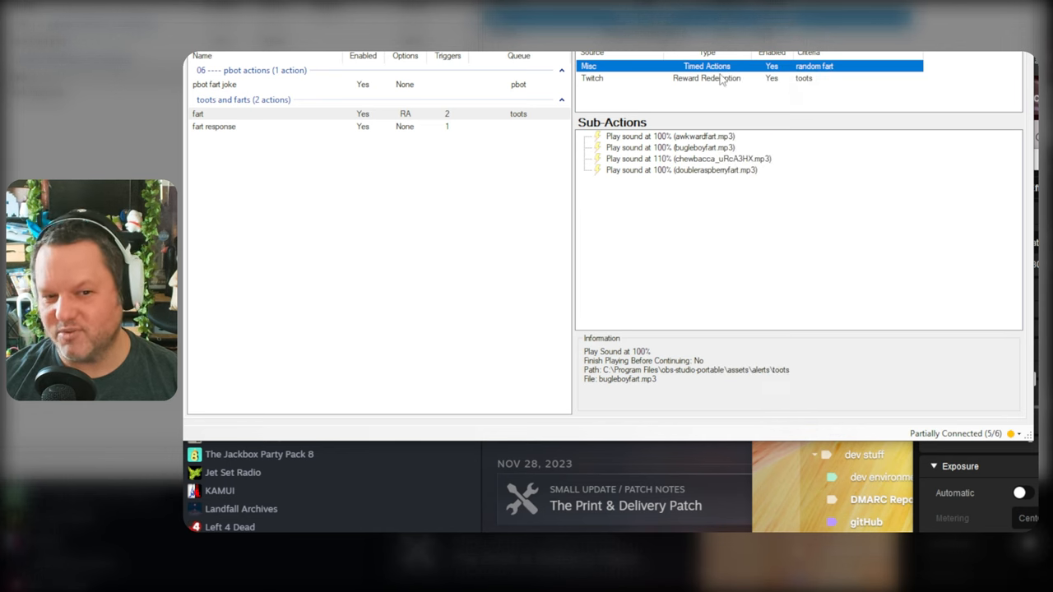
{"action": "right_click", "coordinate": [705, 77]}
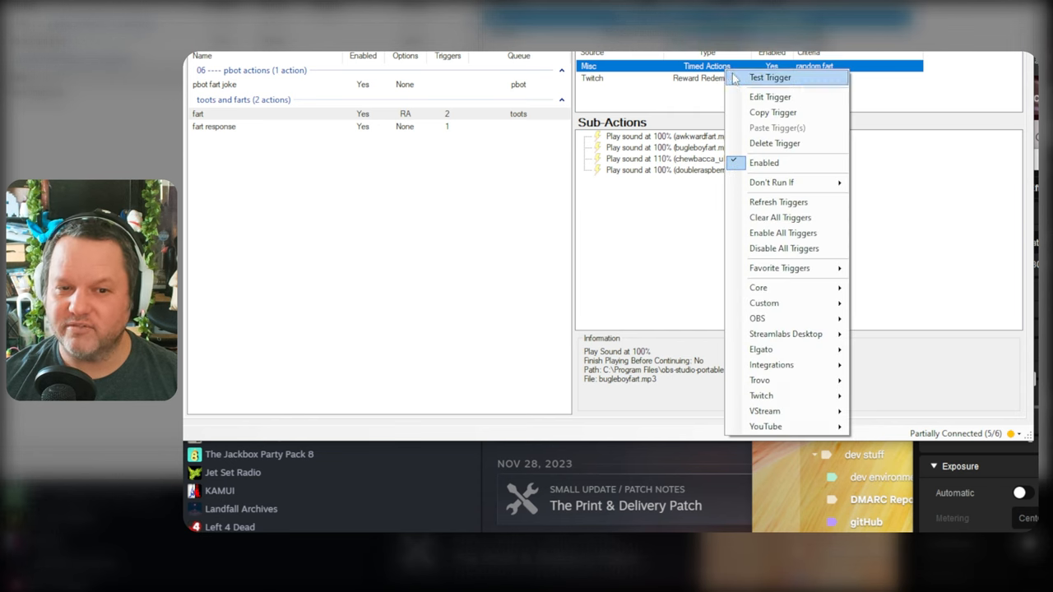
{"action": "left_click", "coordinate": [770, 76]}
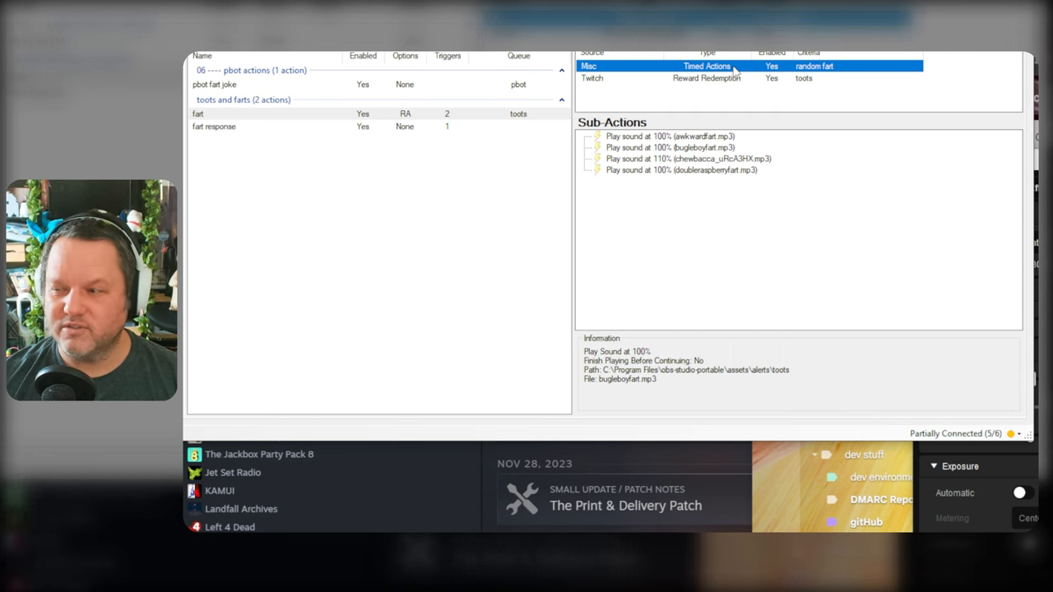
{"action": "mouse_move", "coordinate": [744, 68]}
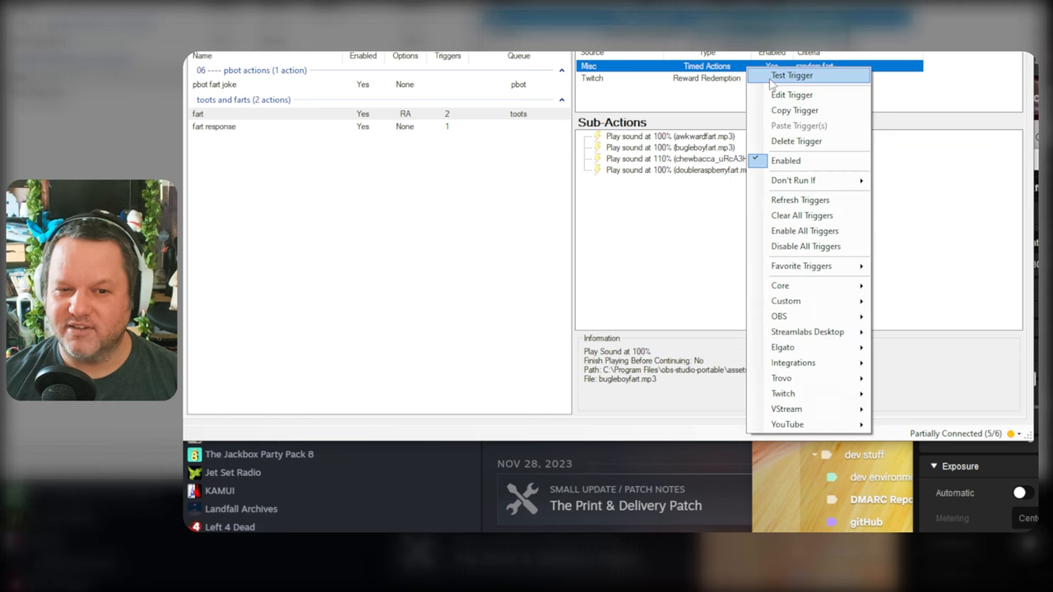
{"action": "left_click", "coordinate": [791, 74]}
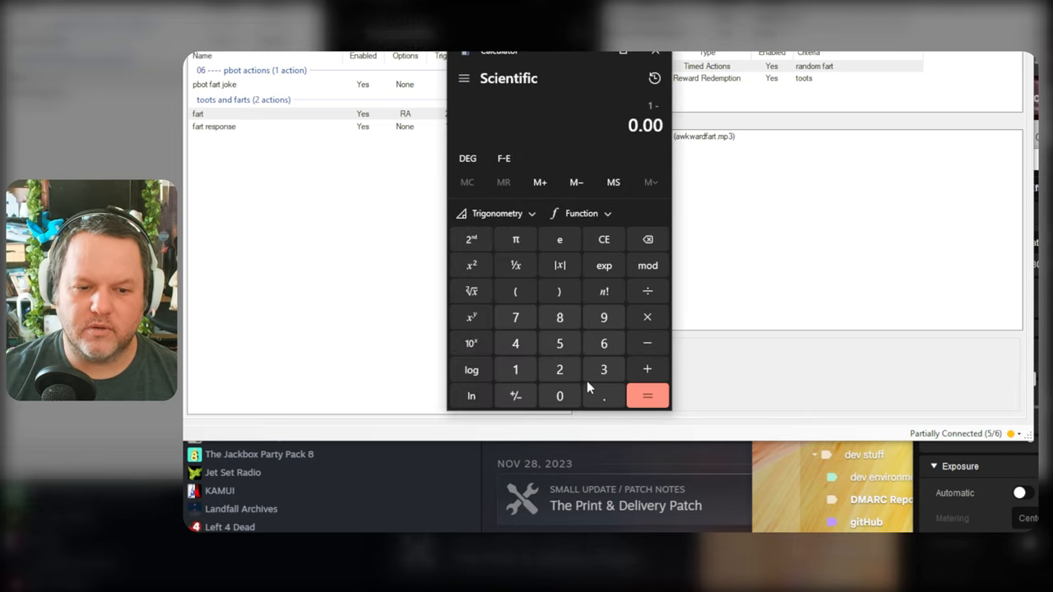
- Compute 1 − 0.003 and 0.987 ÷ 30 = 0.0329 in Calculator, then close it
{"action": "left_click", "coordinate": [647, 396]}
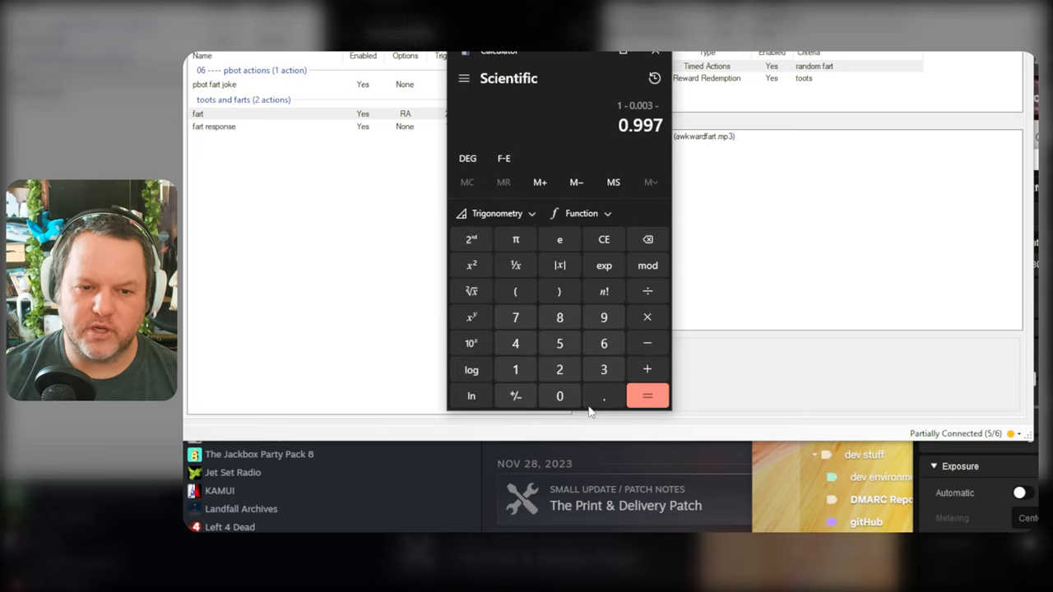
{"action": "left_click", "coordinate": [646, 396]}
{"action": "type", "text": "30"}
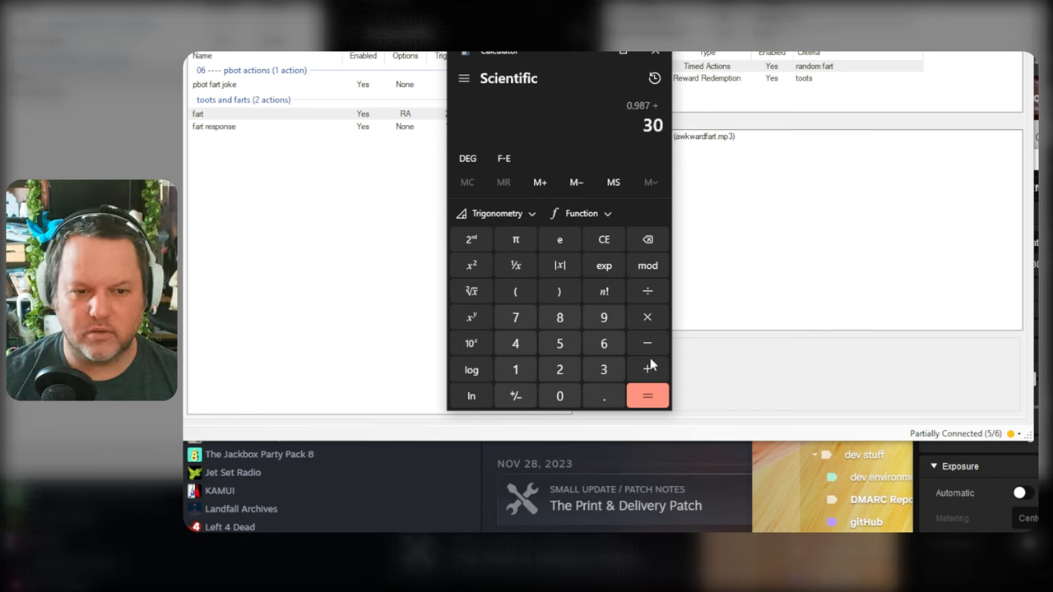
{"action": "left_click", "coordinate": [647, 395]}
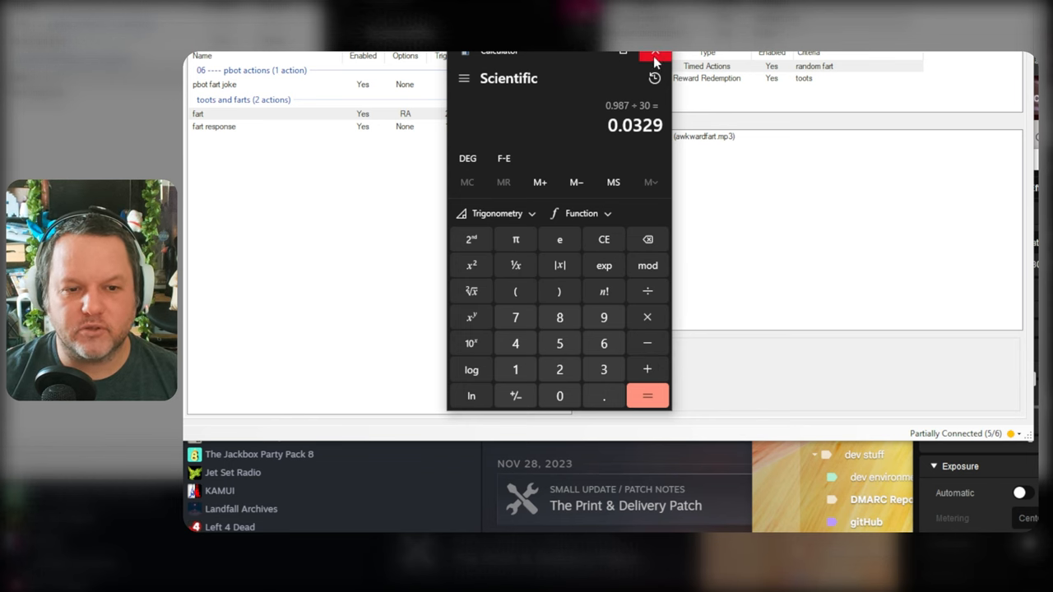
{"action": "left_click", "coordinate": [654, 52]}
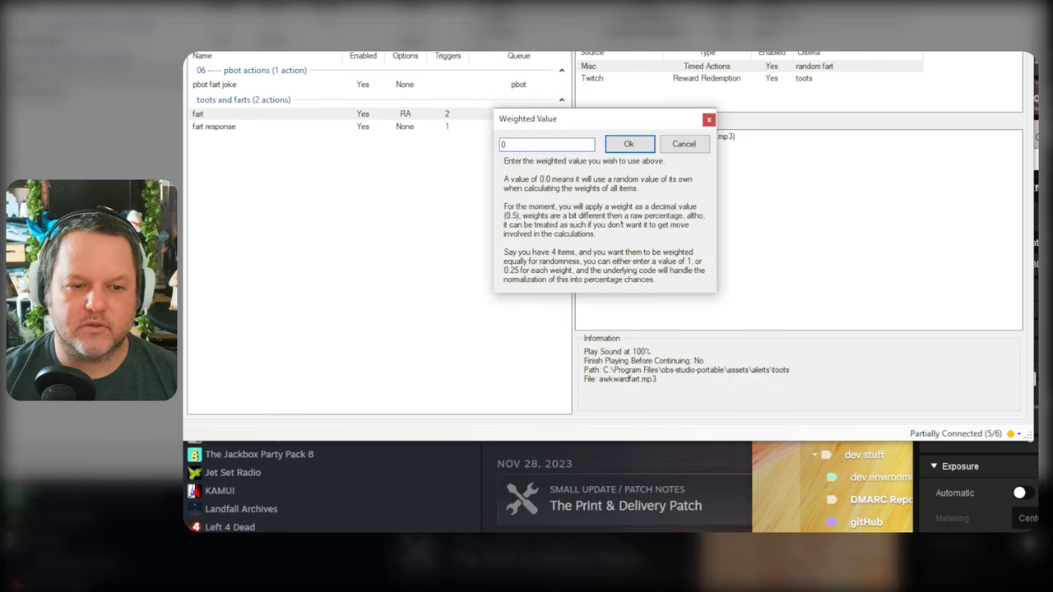
- Weight the awkwardfart sound 0.0329 and duplicate it into many identical copies
{"action": "type", "text": "0.0329"}
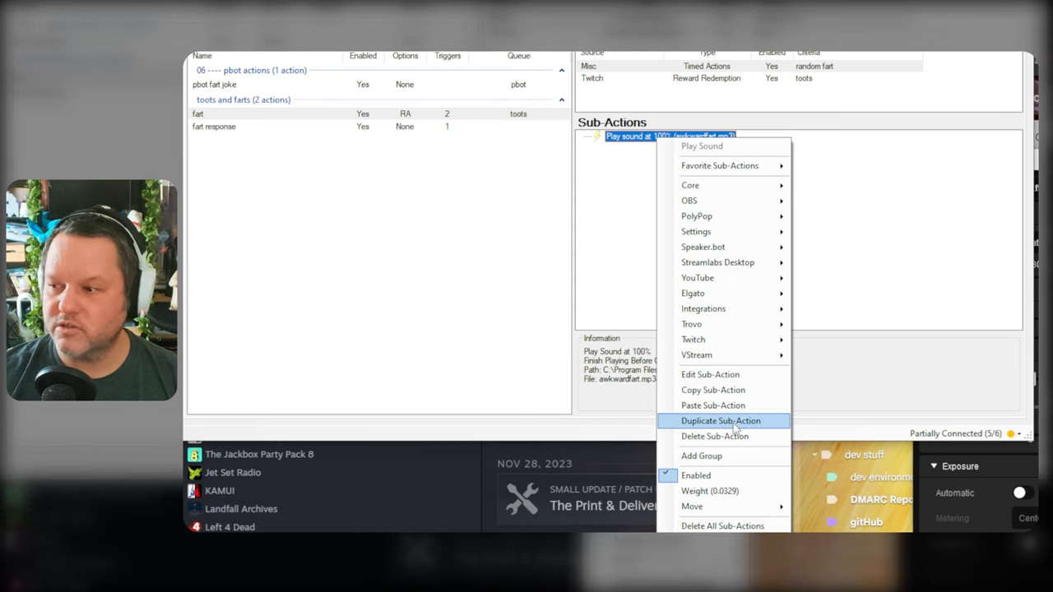
{"action": "left_click", "coordinate": [721, 421]}
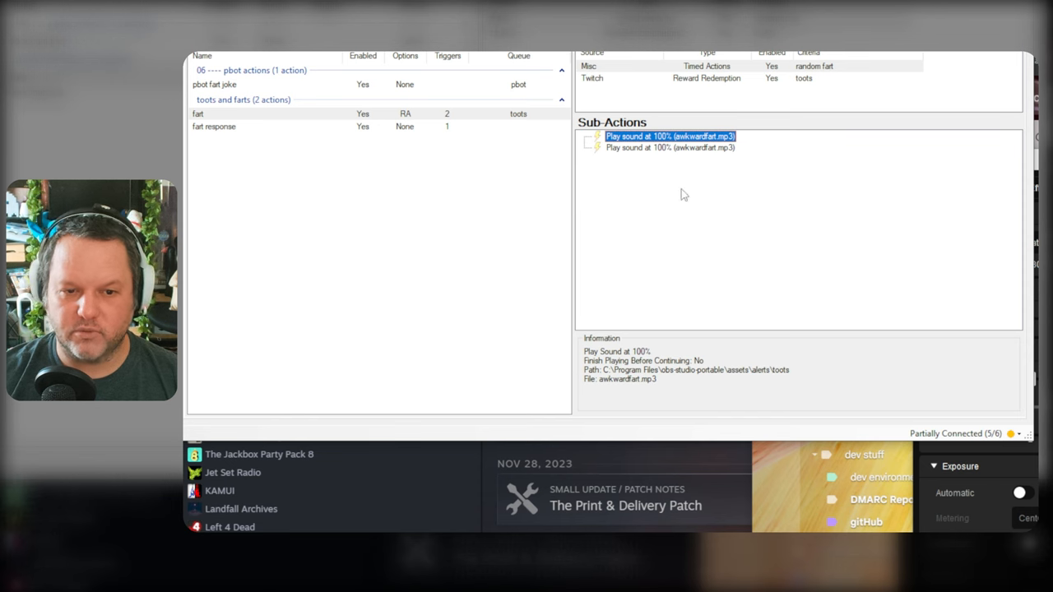
{"action": "left_click", "coordinate": [670, 147]}
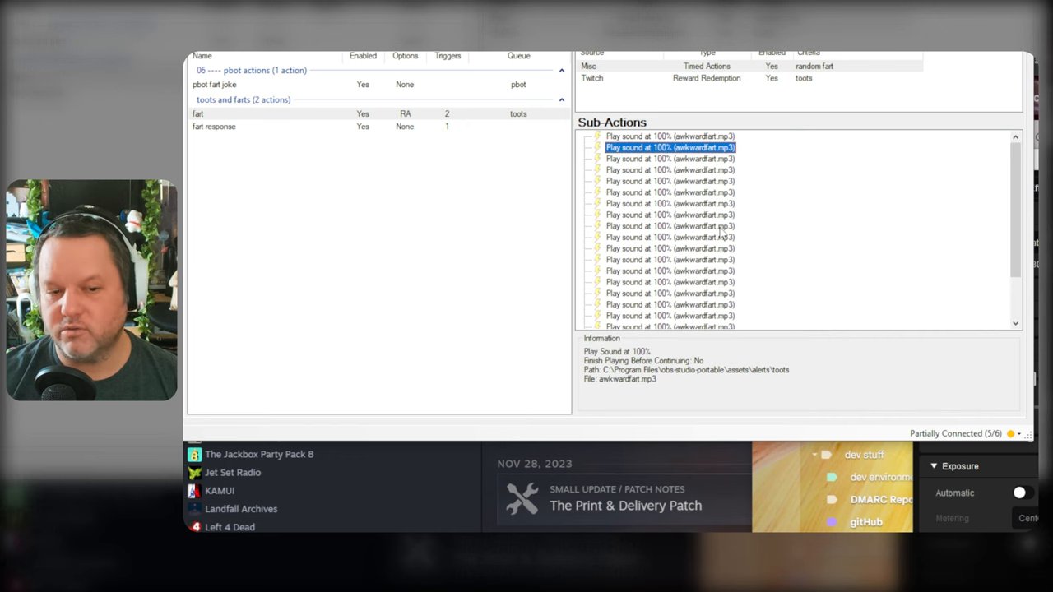
{"action": "left_click", "coordinate": [670, 316]}
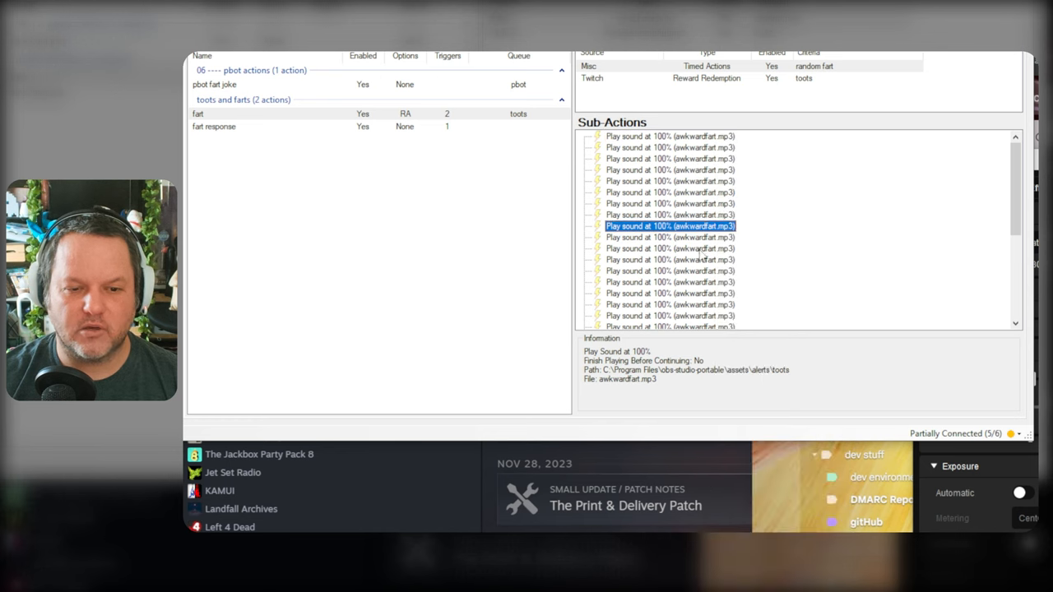
{"action": "right_click", "coordinate": [666, 315]}
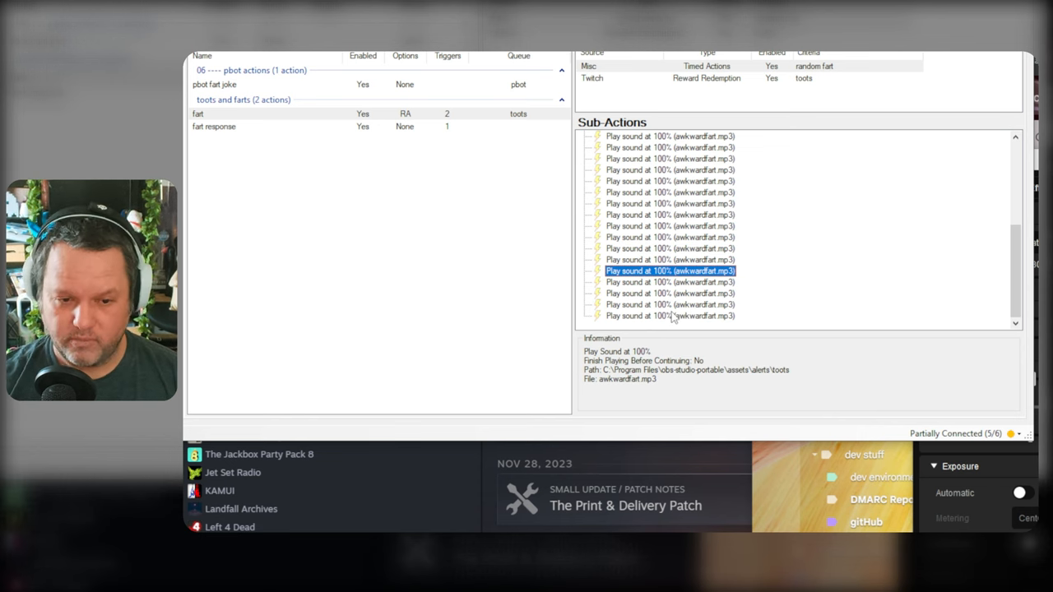
- Switch duplicated copies to other toot files like bugleboyfart, chewbacca and moanfart
{"action": "double_click", "coordinate": [669, 271]}
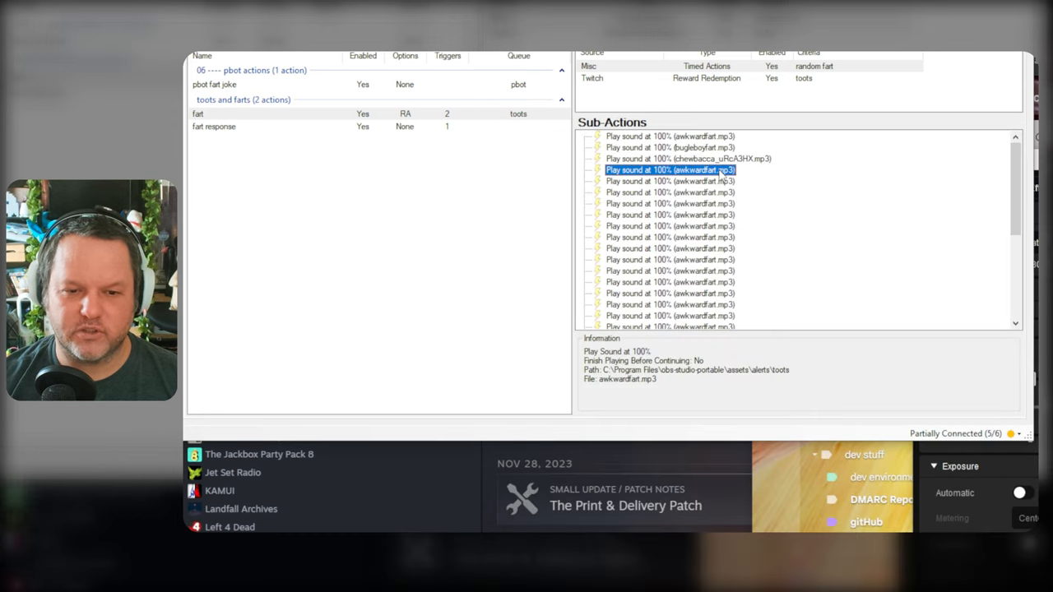
{"action": "double_click", "coordinate": [669, 170]}
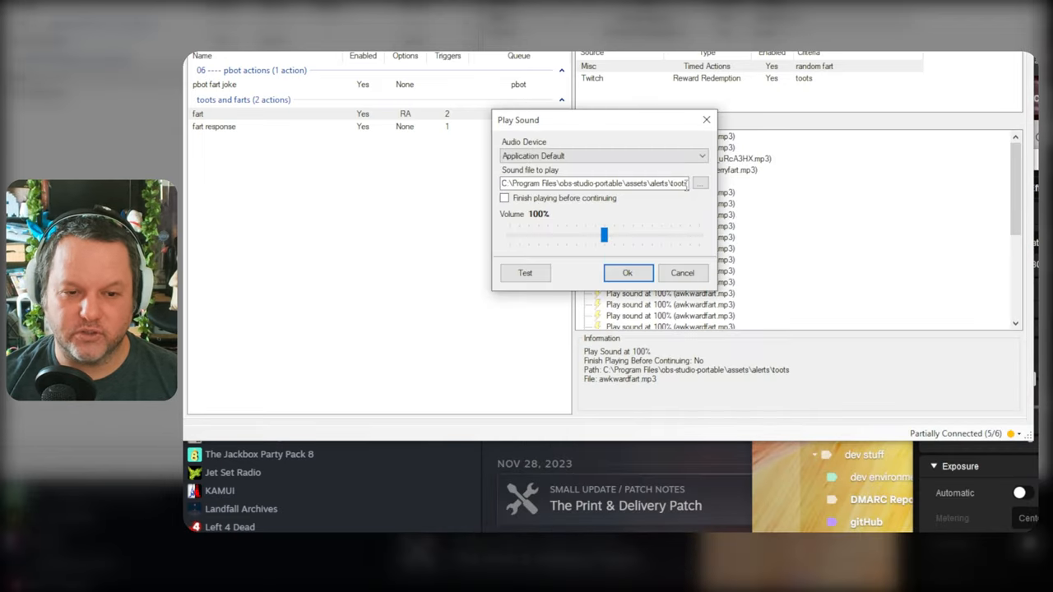
{"action": "left_click", "coordinate": [698, 182]}
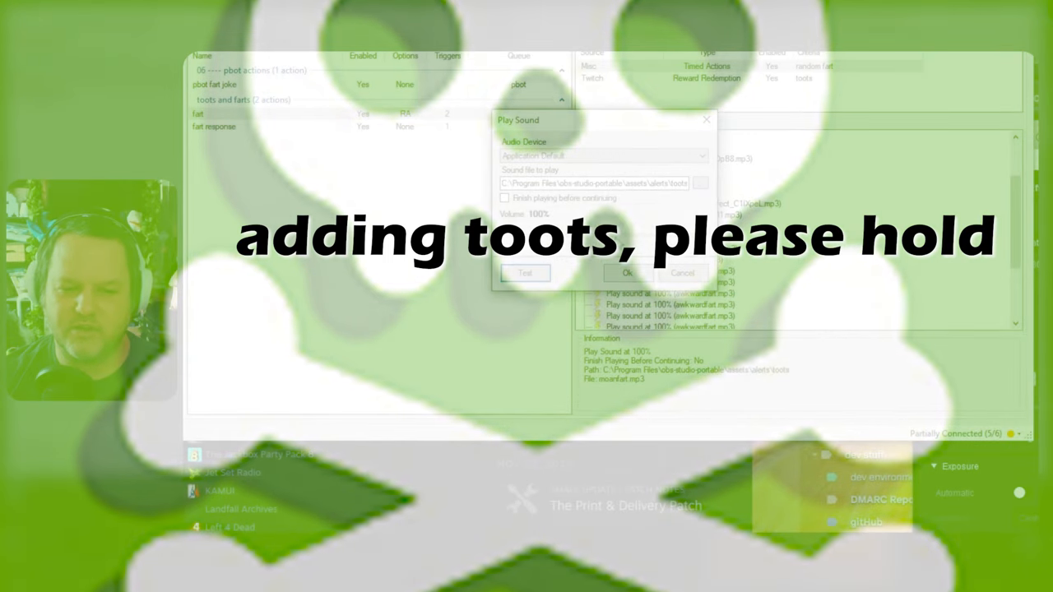
- Set toot volumes (100%, then 90%), preview each sound and save the Play Sound sub-actions
{"action": "left_click", "coordinate": [700, 183]}
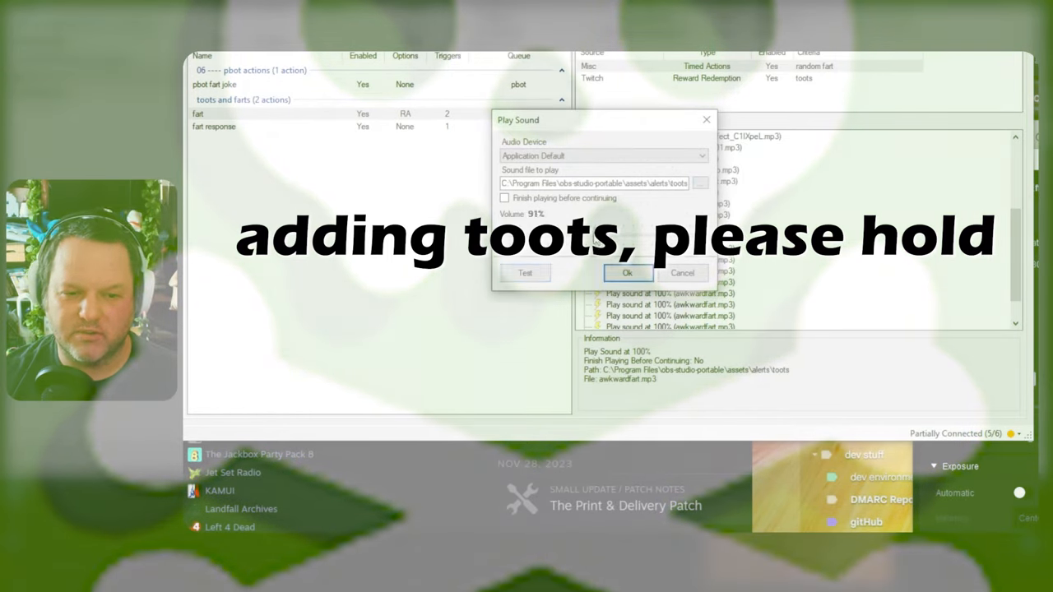
{"action": "left_click", "coordinate": [524, 272]}
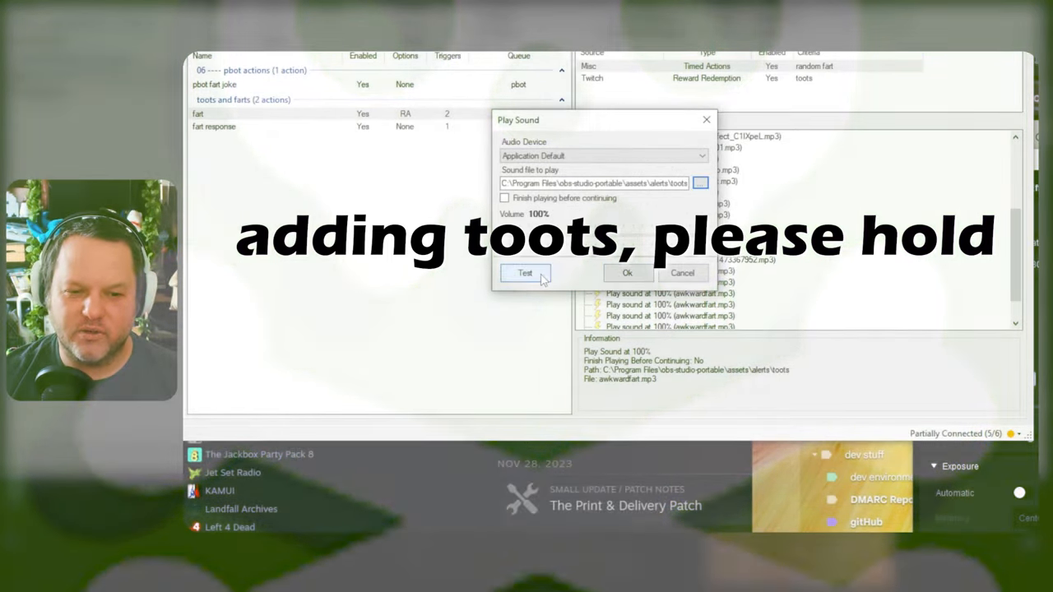
{"action": "left_click", "coordinate": [626, 272]}
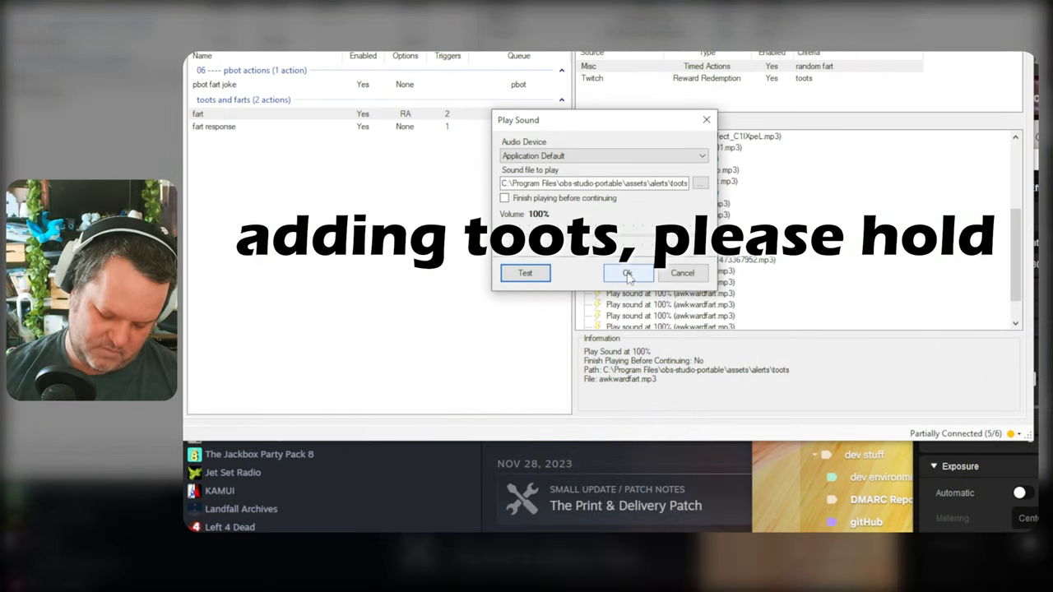
{"action": "left_click", "coordinate": [699, 182]}
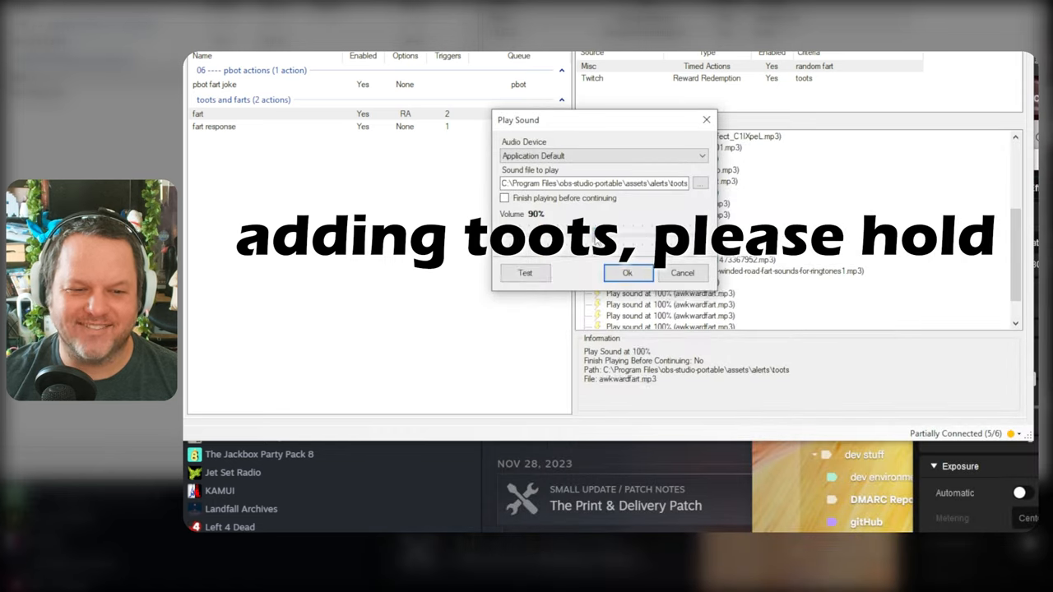
{"action": "left_click", "coordinate": [627, 272]}
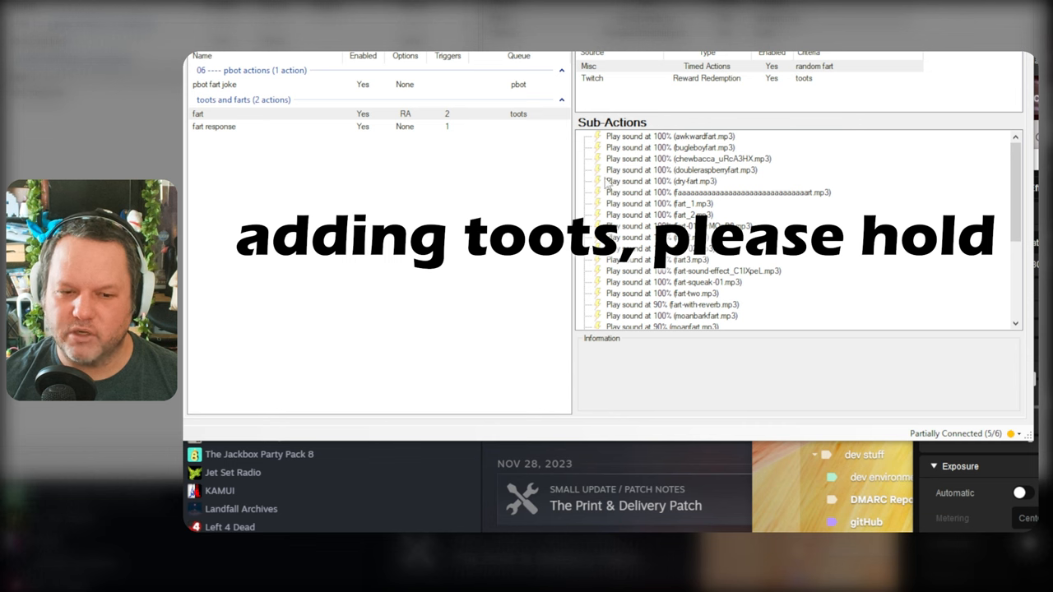
- Confirm the yellfart.mp3 sub-action and check the moanfart sub-action's weight of 0.01
{"action": "right_click", "coordinate": [660, 316]}
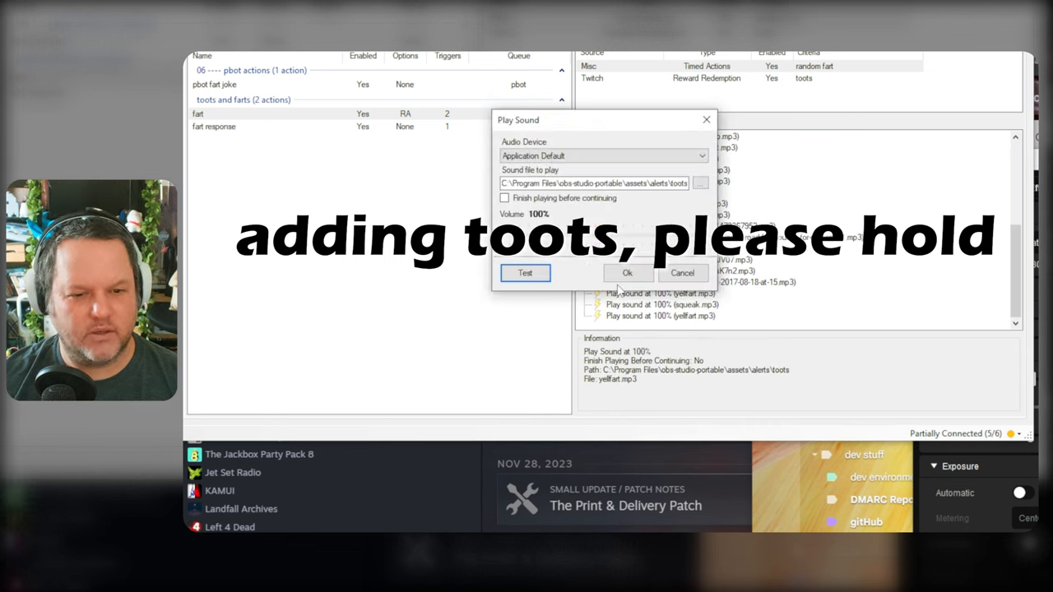
{"action": "left_click", "coordinate": [627, 273]}
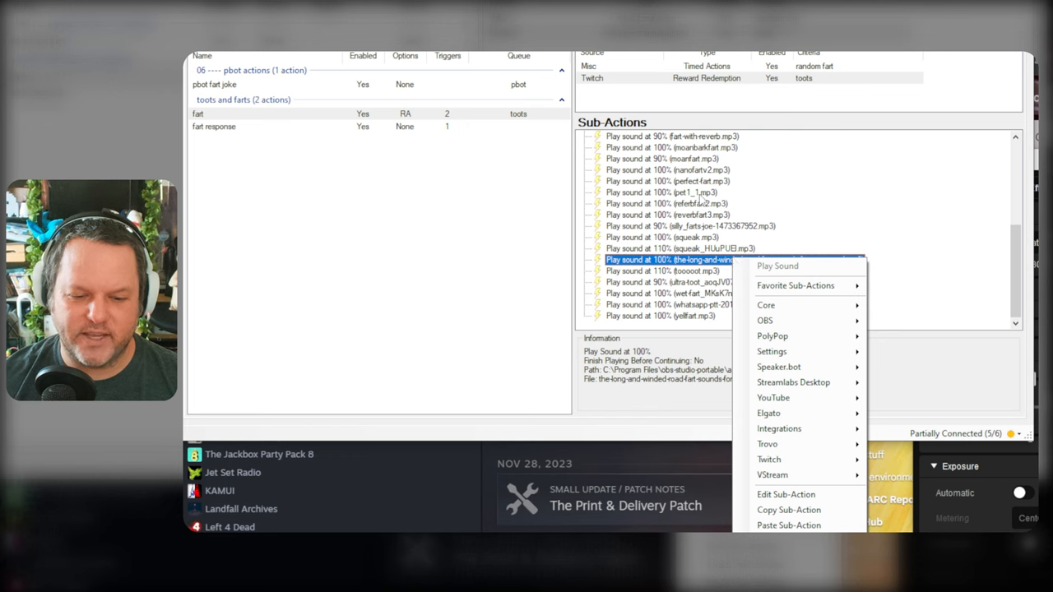
{"action": "right_click", "coordinate": [650, 158]}
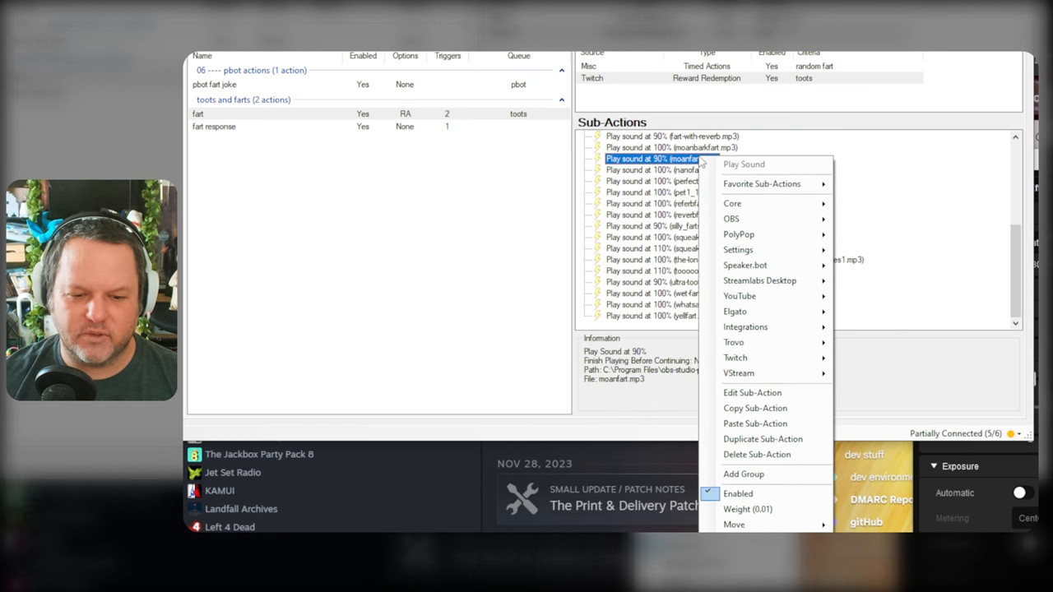